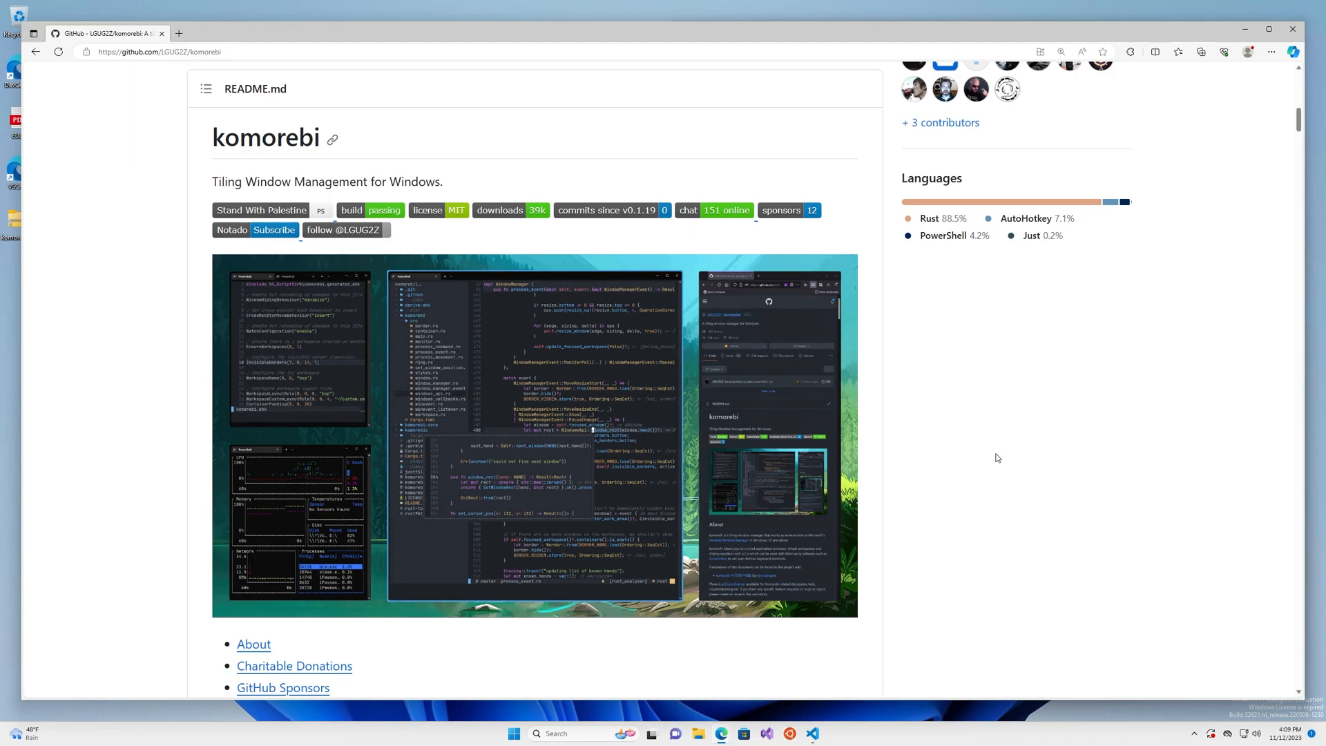
pyautogui.moveTo(996, 457)
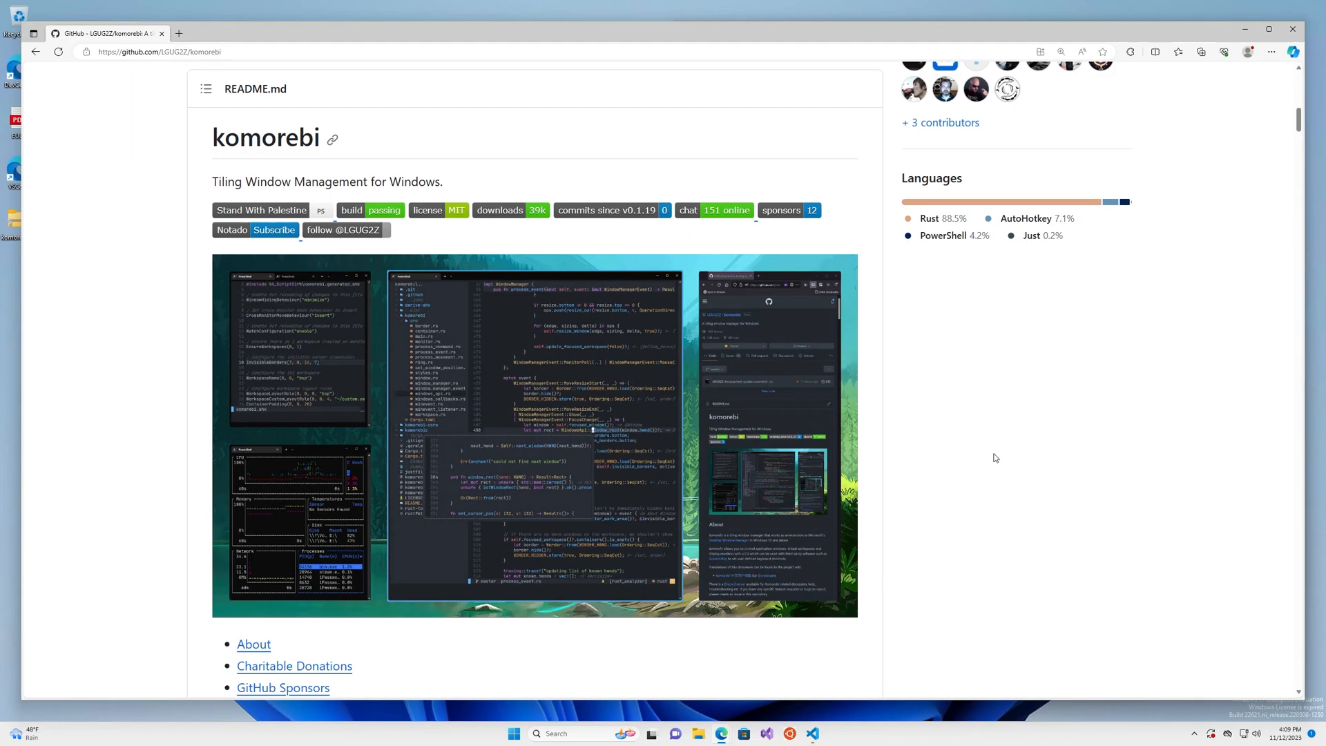
pyautogui.moveTo(990, 463)
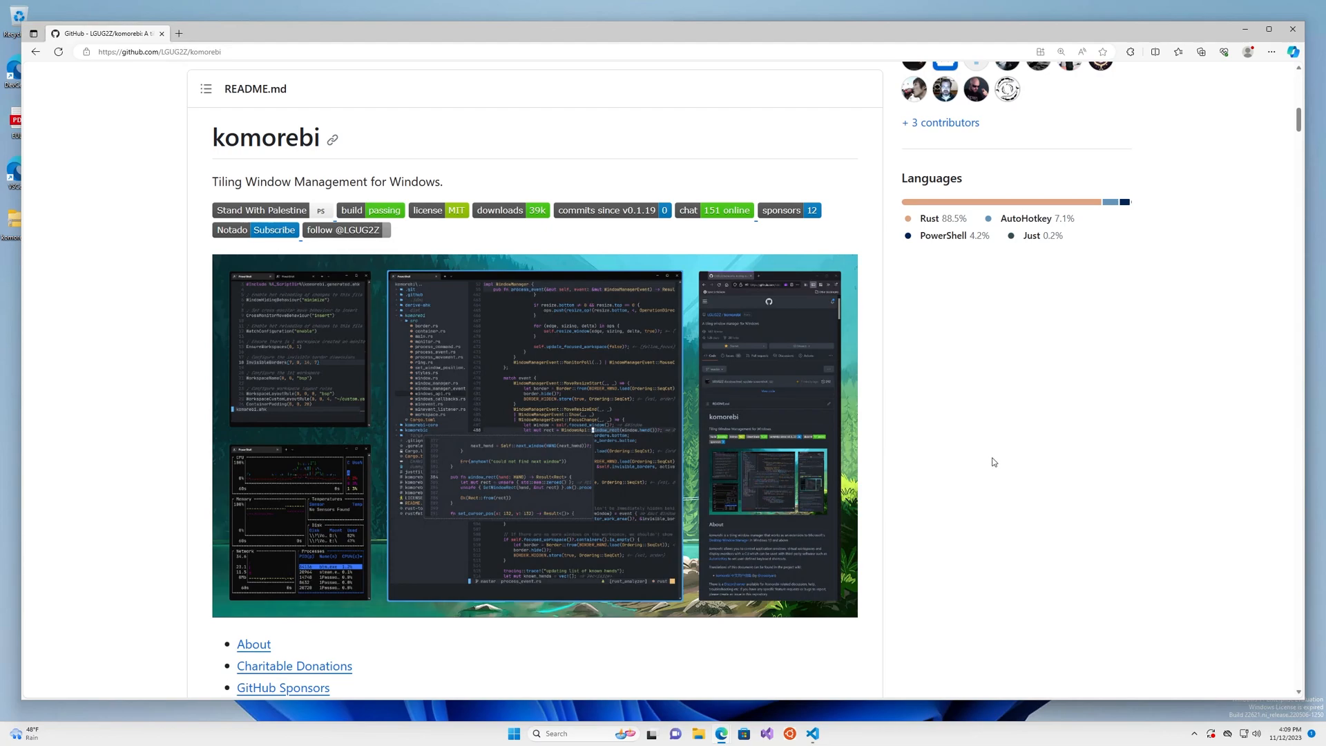
pyautogui.moveTo(1003, 464)
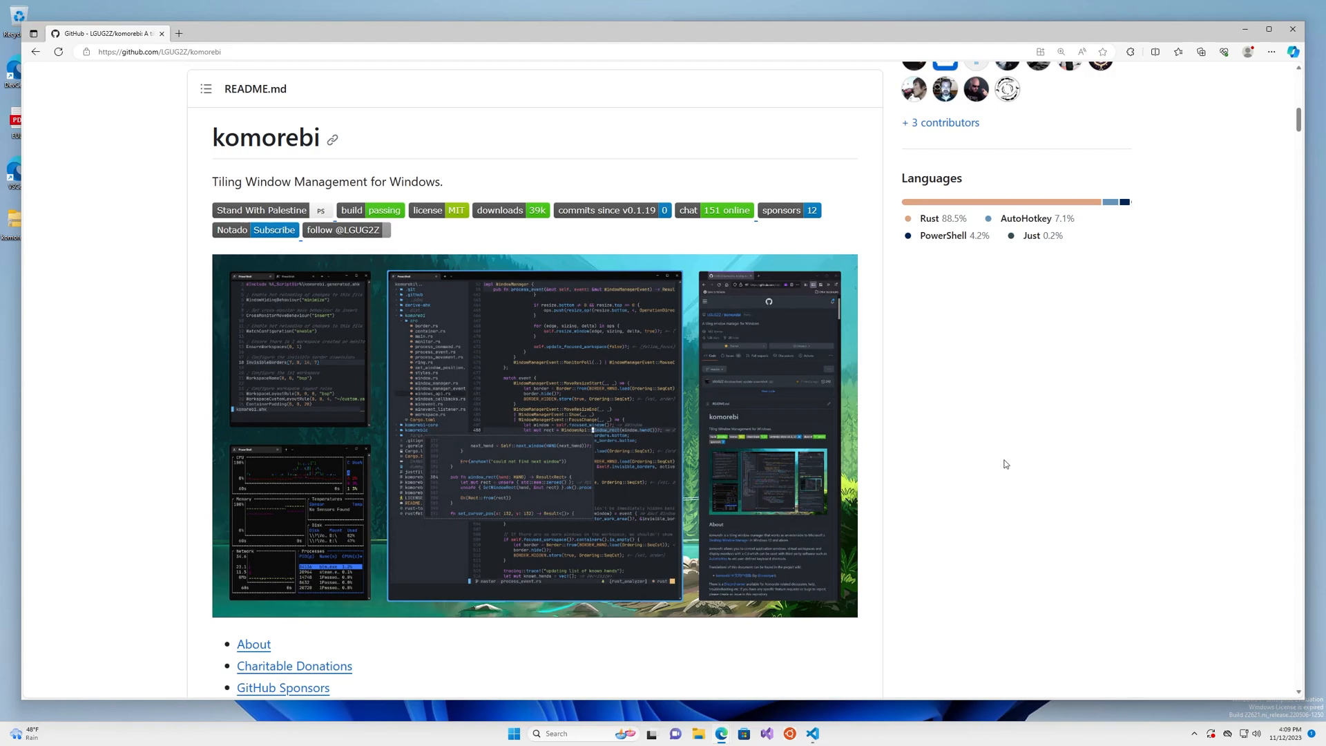
pyautogui.moveTo(1004, 463)
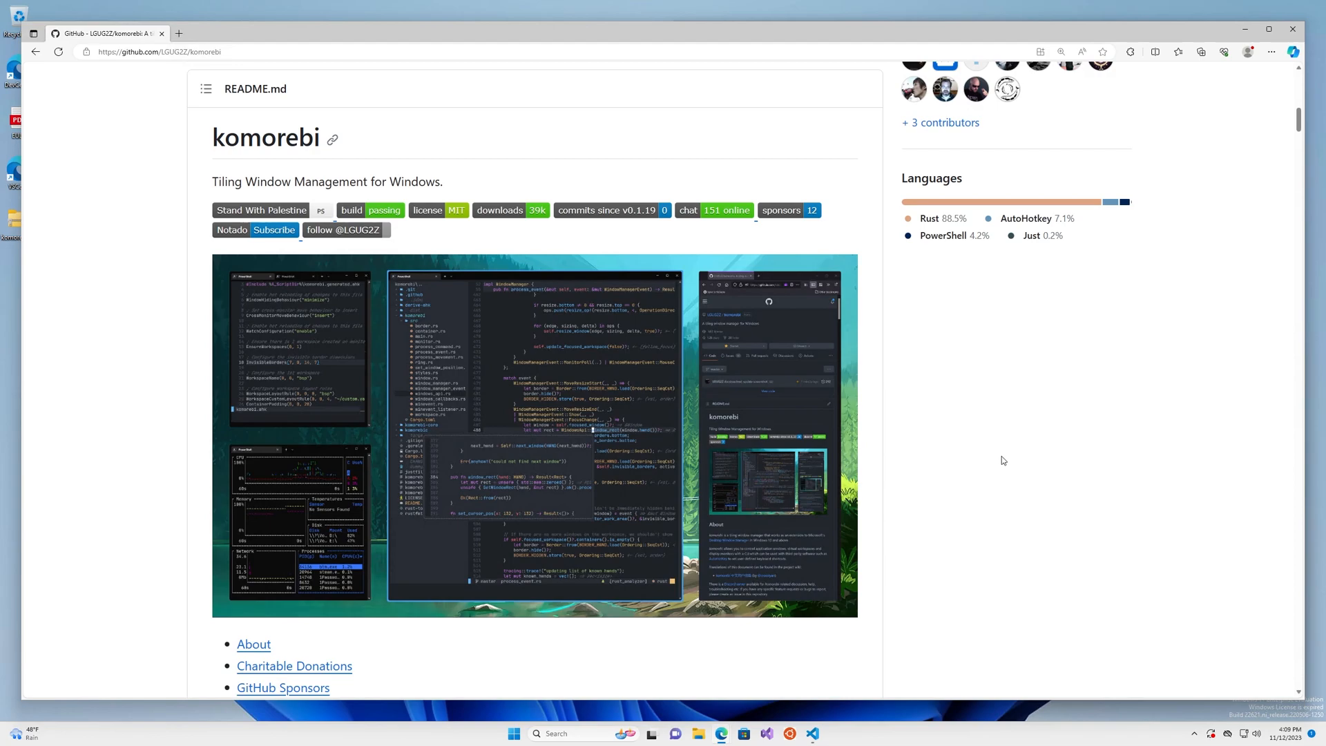
pyautogui.moveTo(1005, 463)
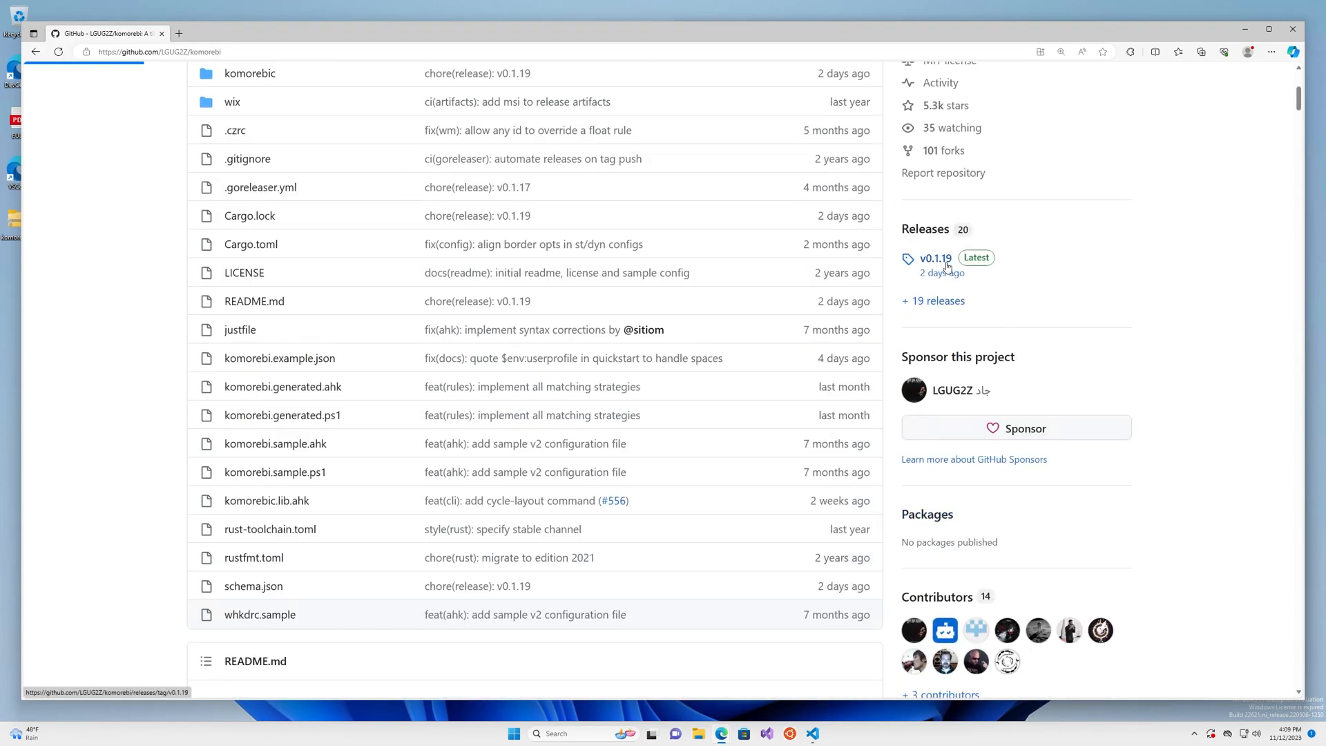
# Delete the layout line from workspace II in komorebi.json, leaving only its name.
pyautogui.click(934, 258)
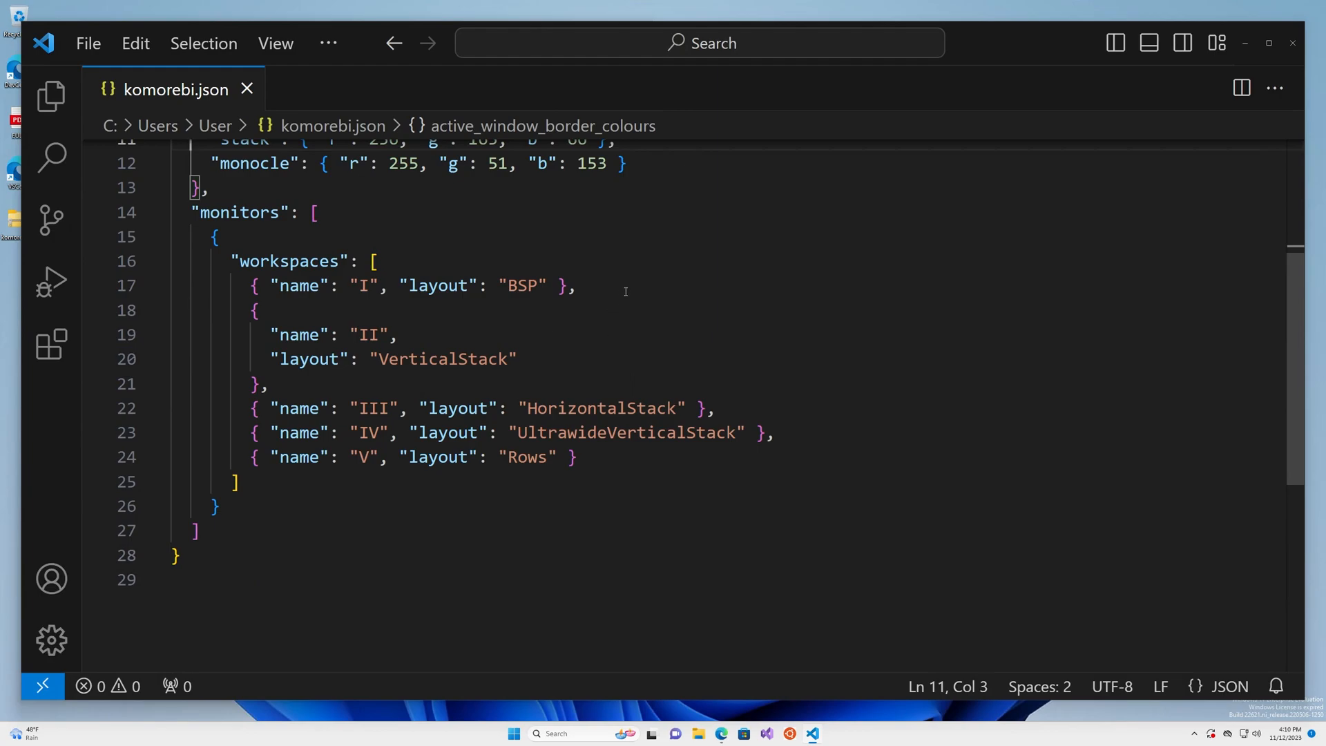
pyautogui.click(551, 286)
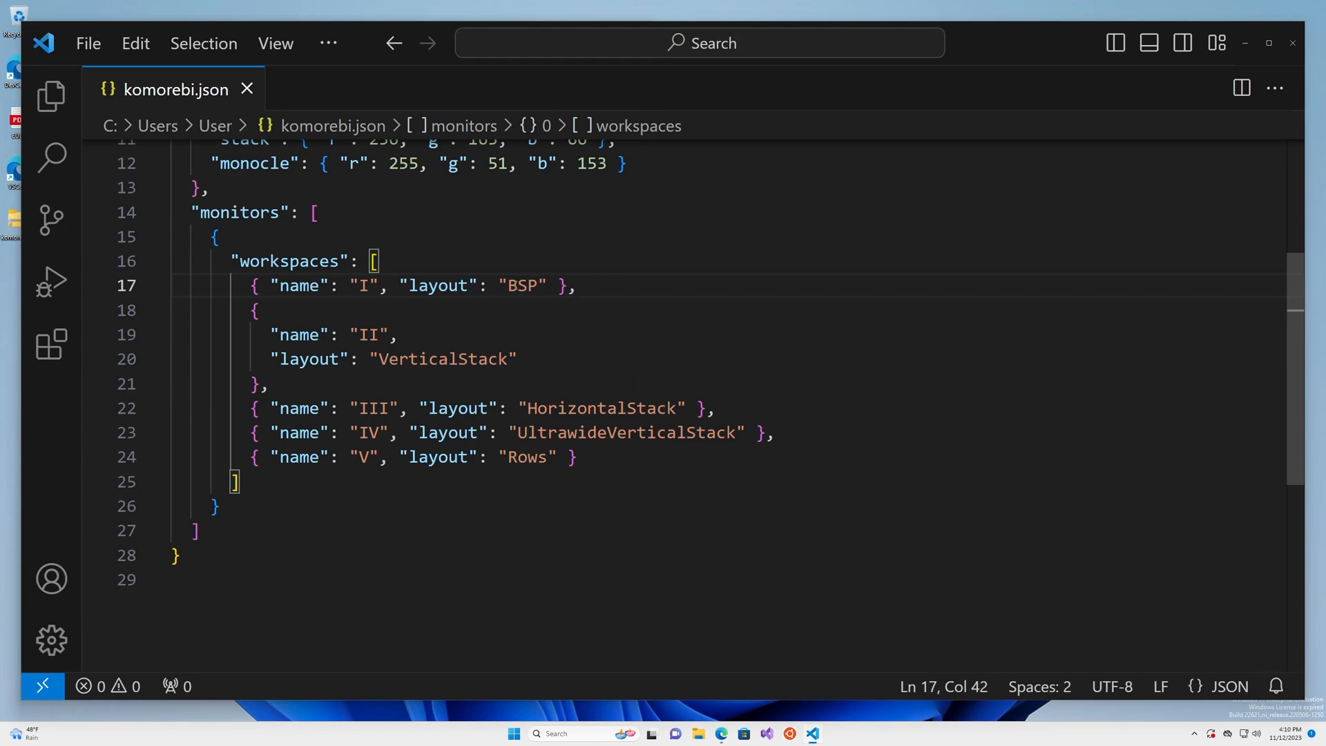
pyautogui.moveTo(439, 359)
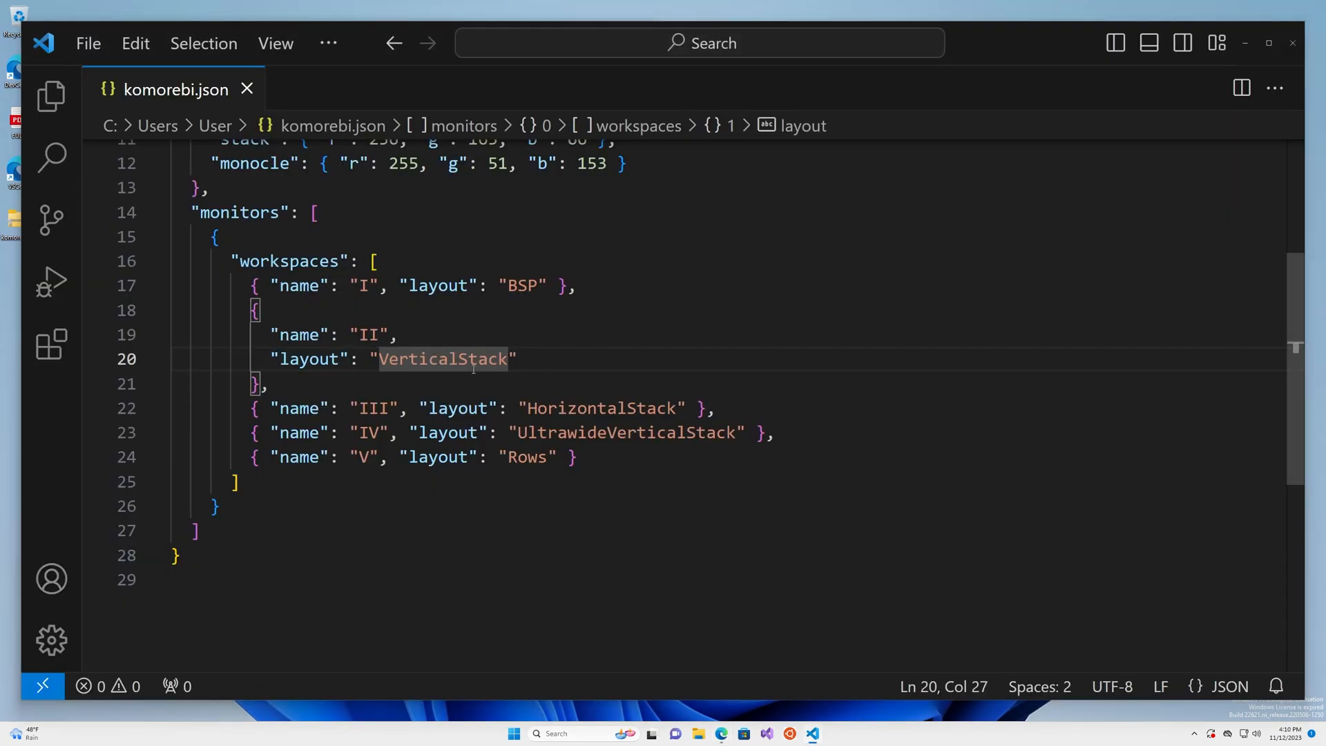
pyautogui.moveTo(618, 354)
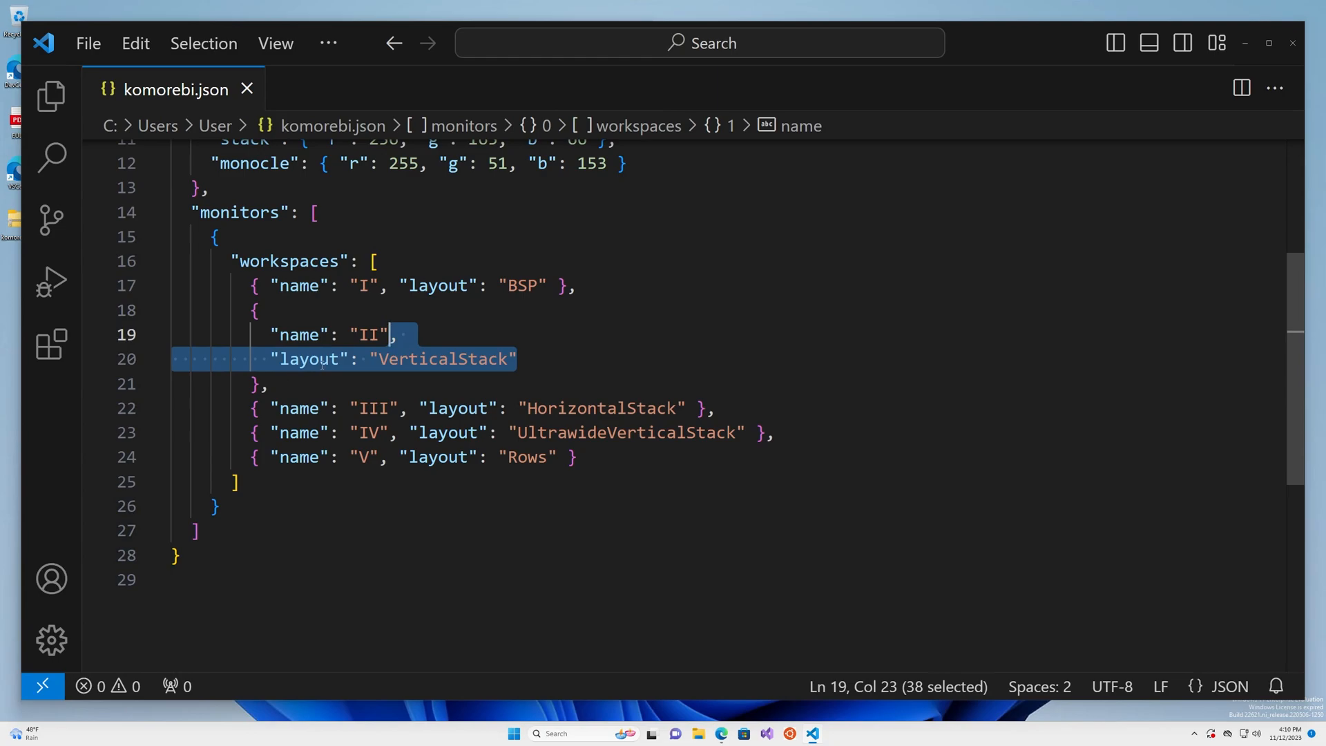
pyautogui.press('Delete')
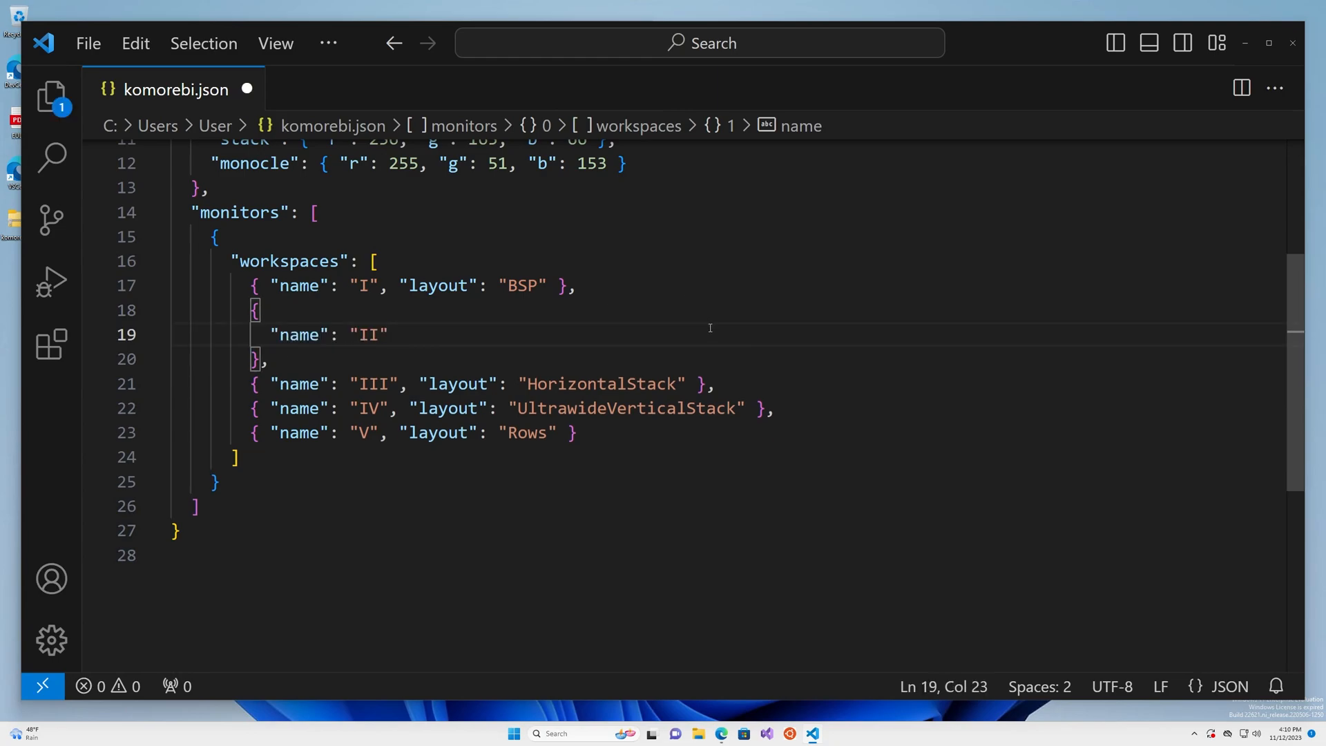
pyautogui.moveTo(579, 335)
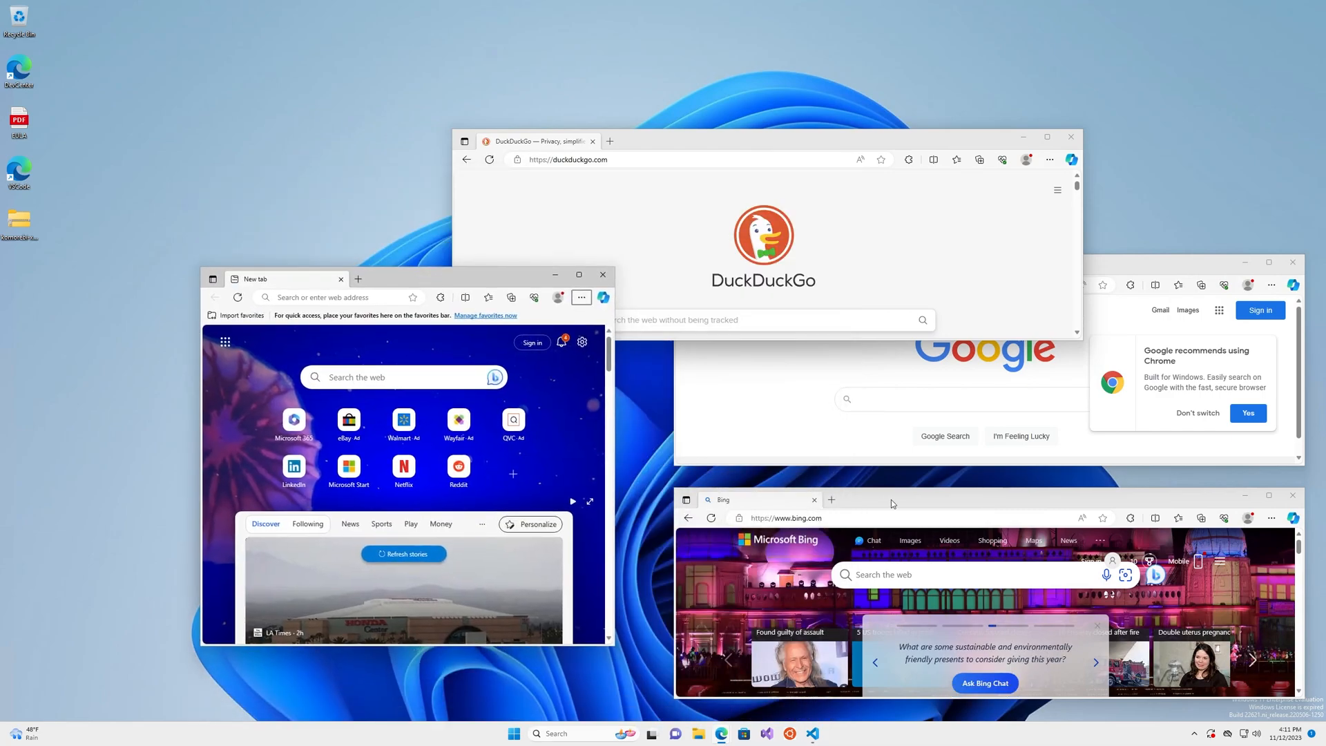
pyautogui.moveTo(891, 499); pyautogui.dragTo(291, 192)
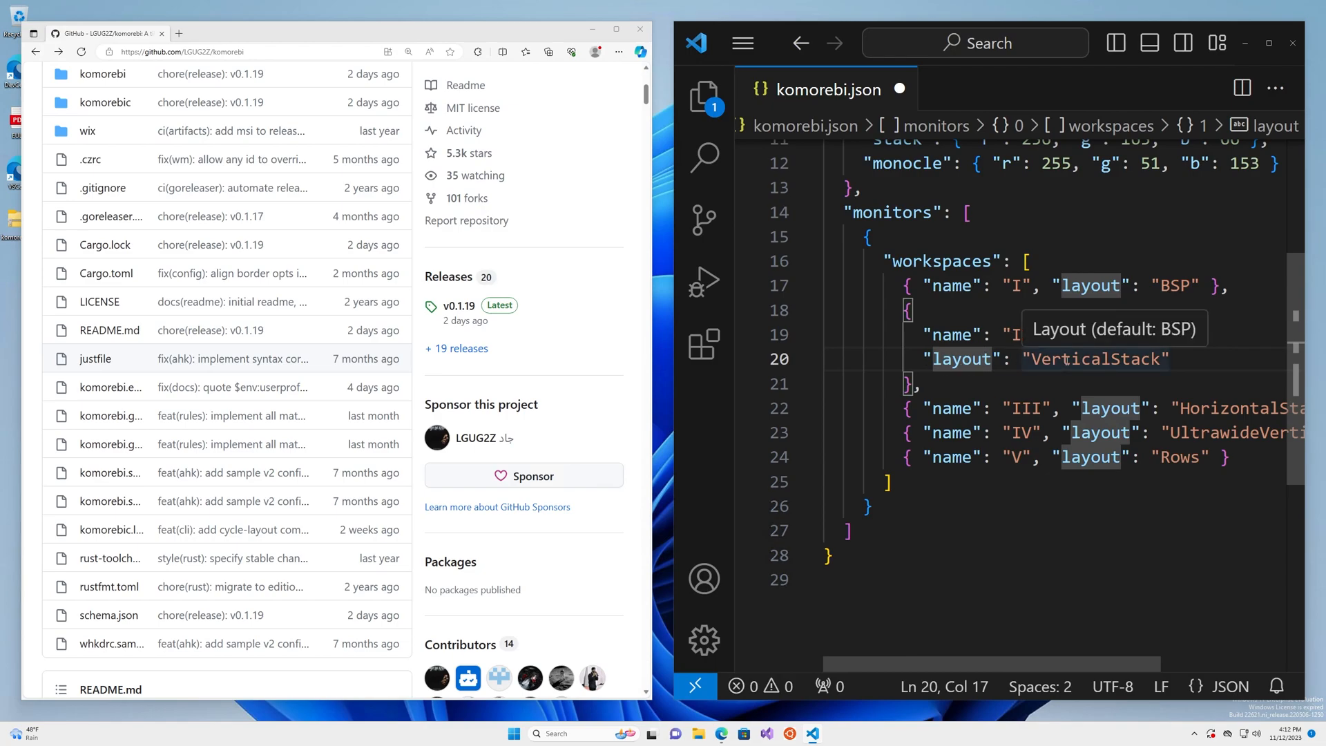
pyautogui.moveTo(985, 371)
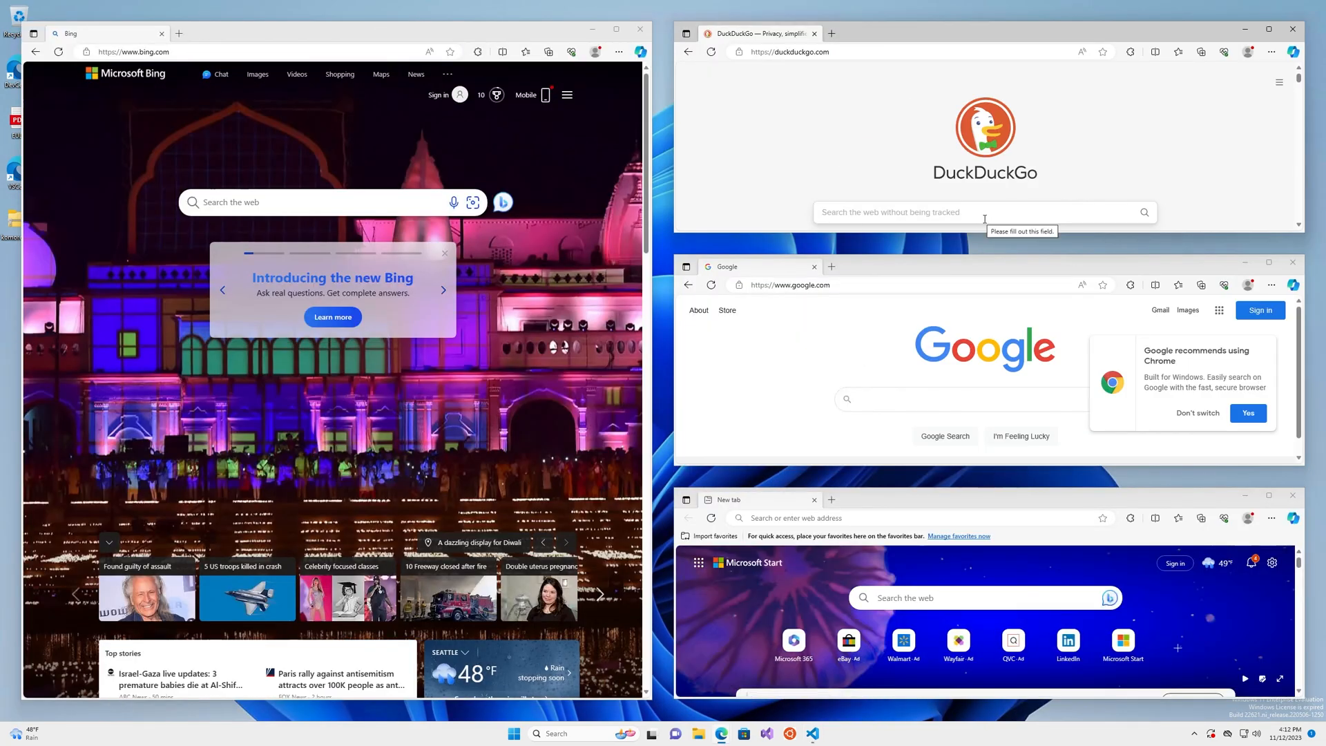
# Switch back to the komorebi workspace tiling the GitHub page beside komorebi.json.
pyautogui.moveTo(753, 33); pyautogui.dragTo(558, 79)
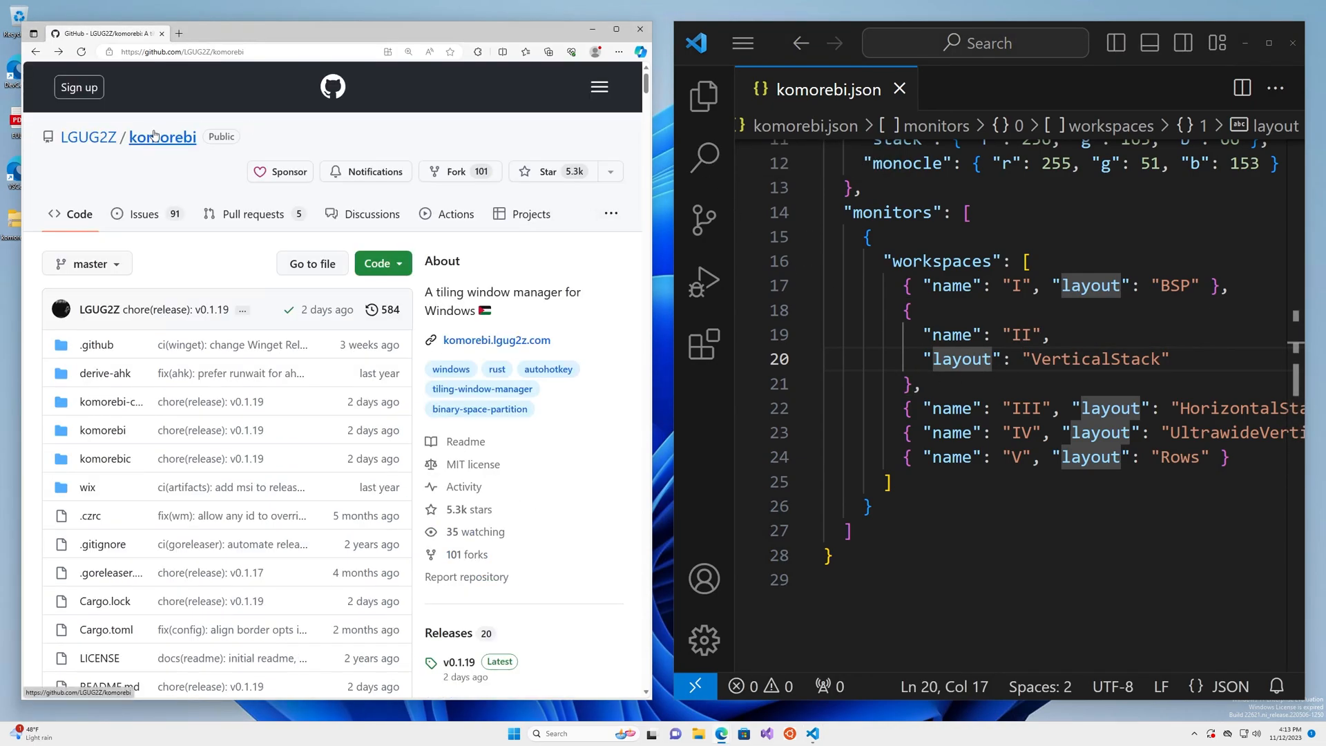
pyautogui.moveTo(88, 136)
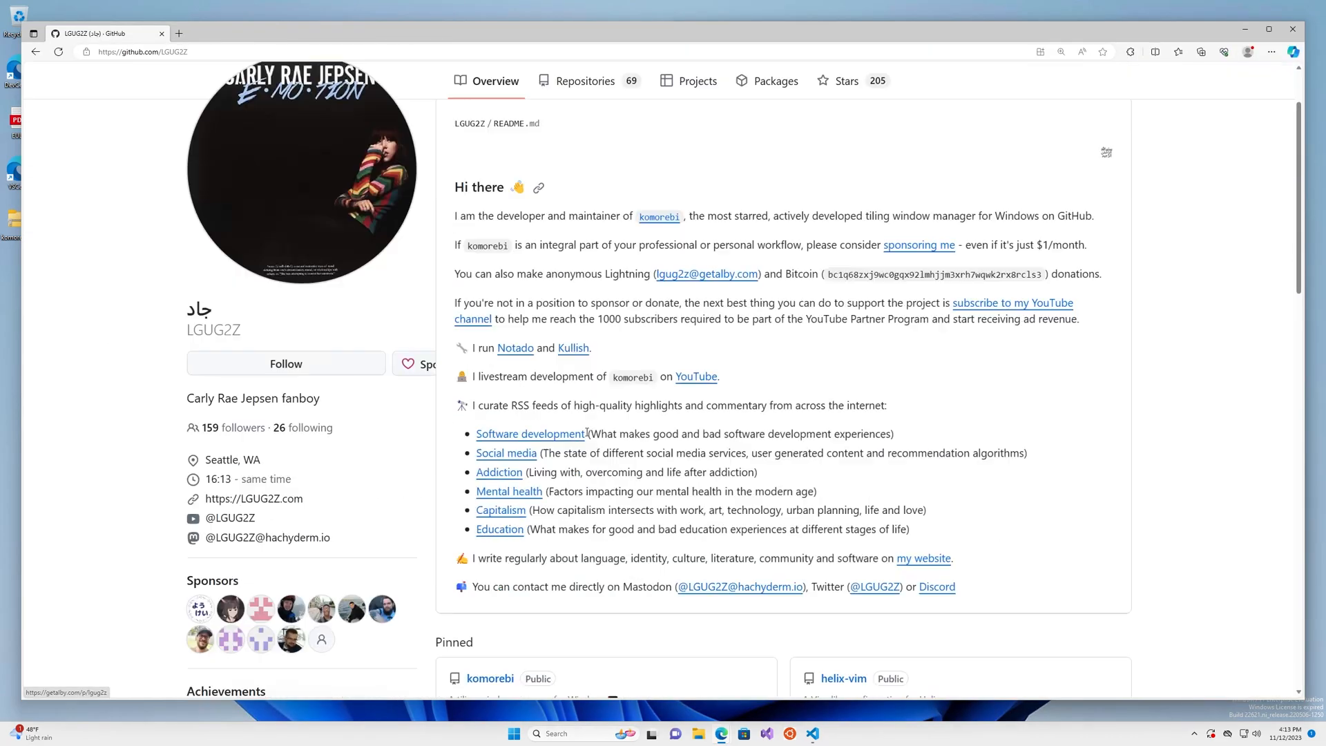
# Scroll down the LGUG2Z profile README to its feeds and pinned repositories.
pyautogui.scroll(-3)
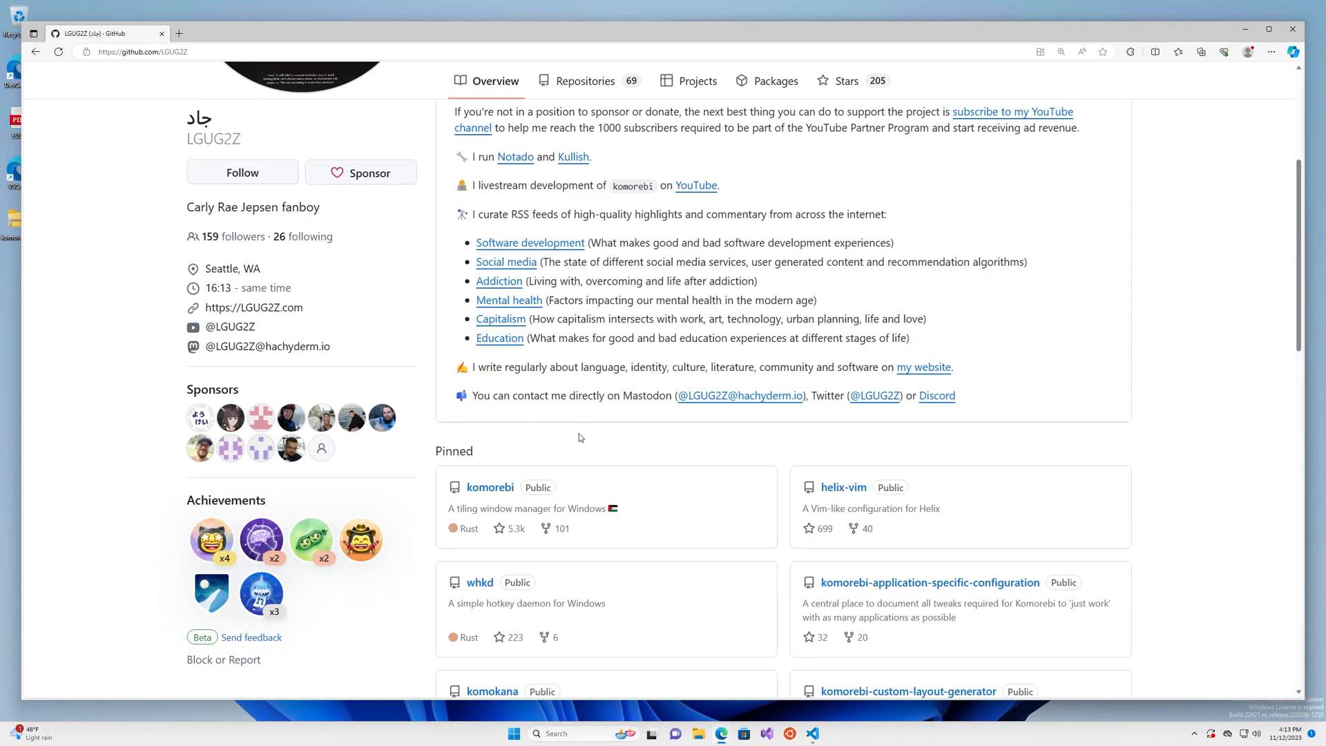
pyautogui.moveTo(319, 449)
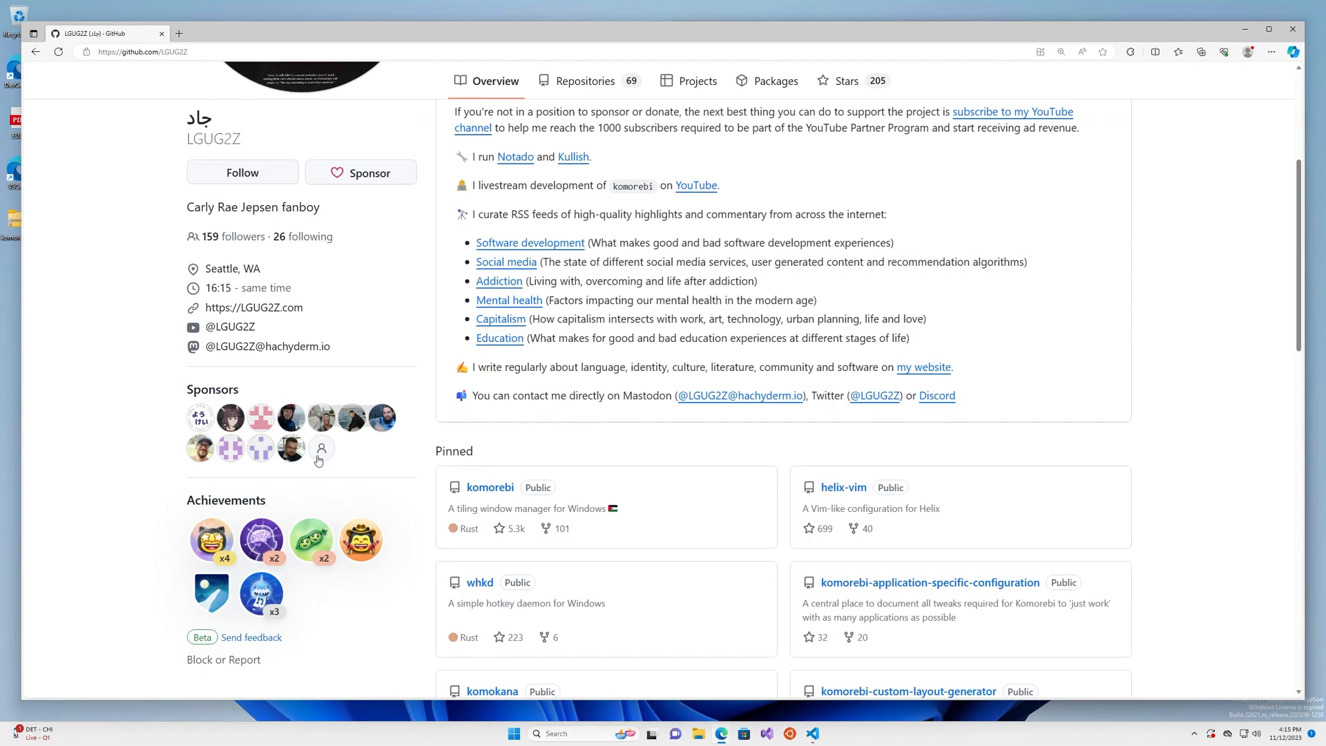
pyautogui.moveTo(290, 448)
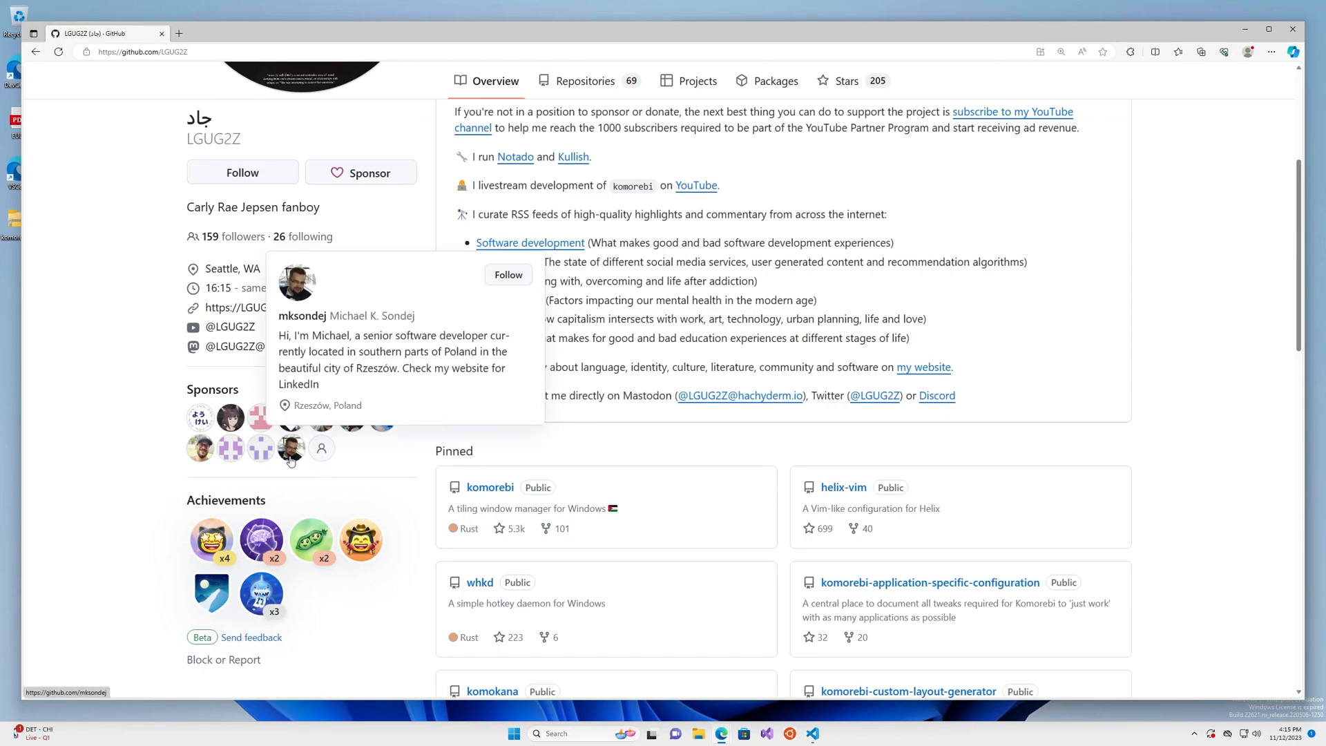
pyautogui.moveTo(259, 448)
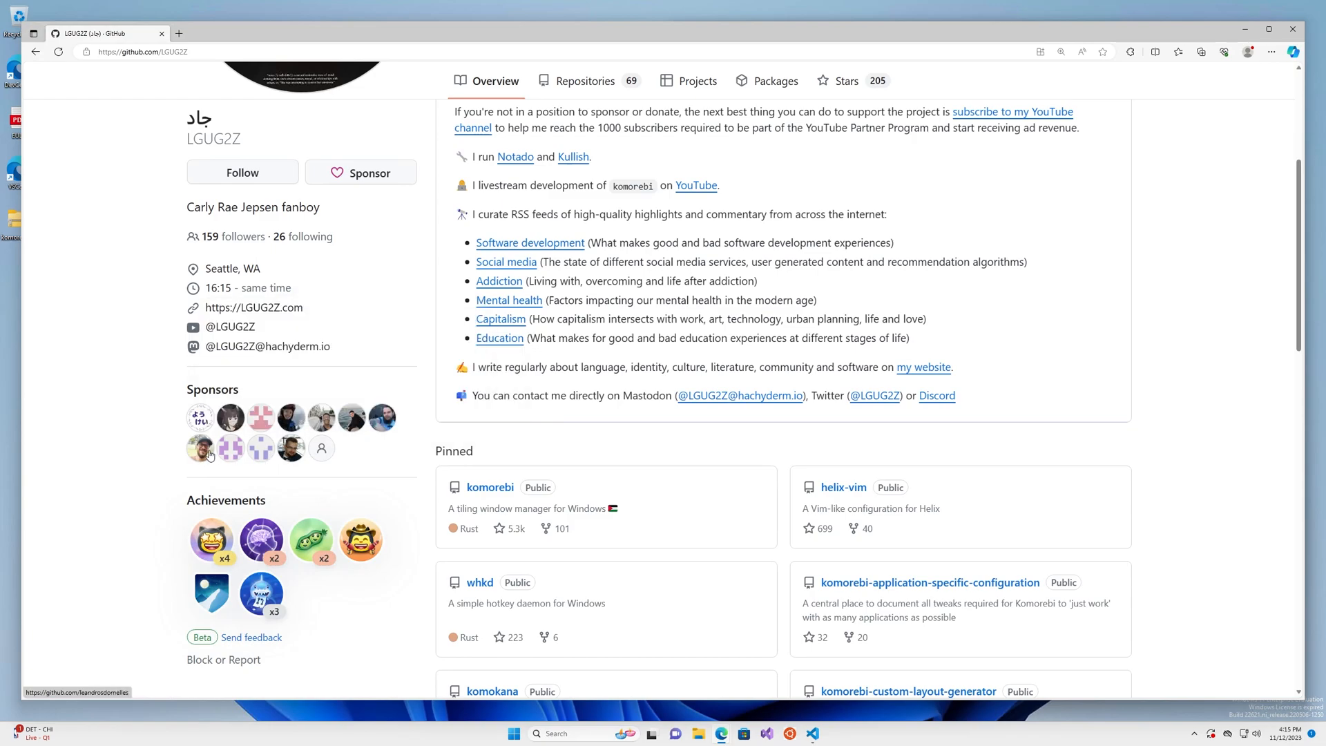
pyautogui.moveTo(383, 417)
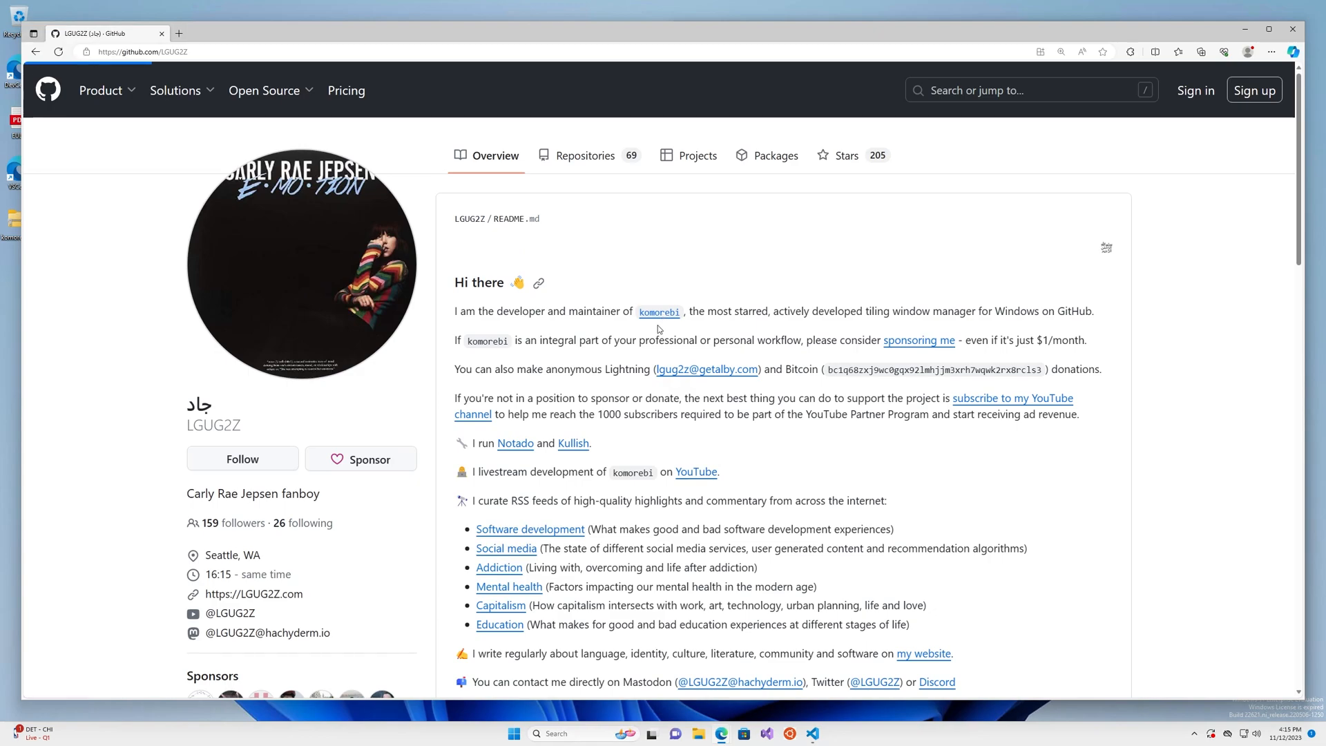
pyautogui.click(658, 312)
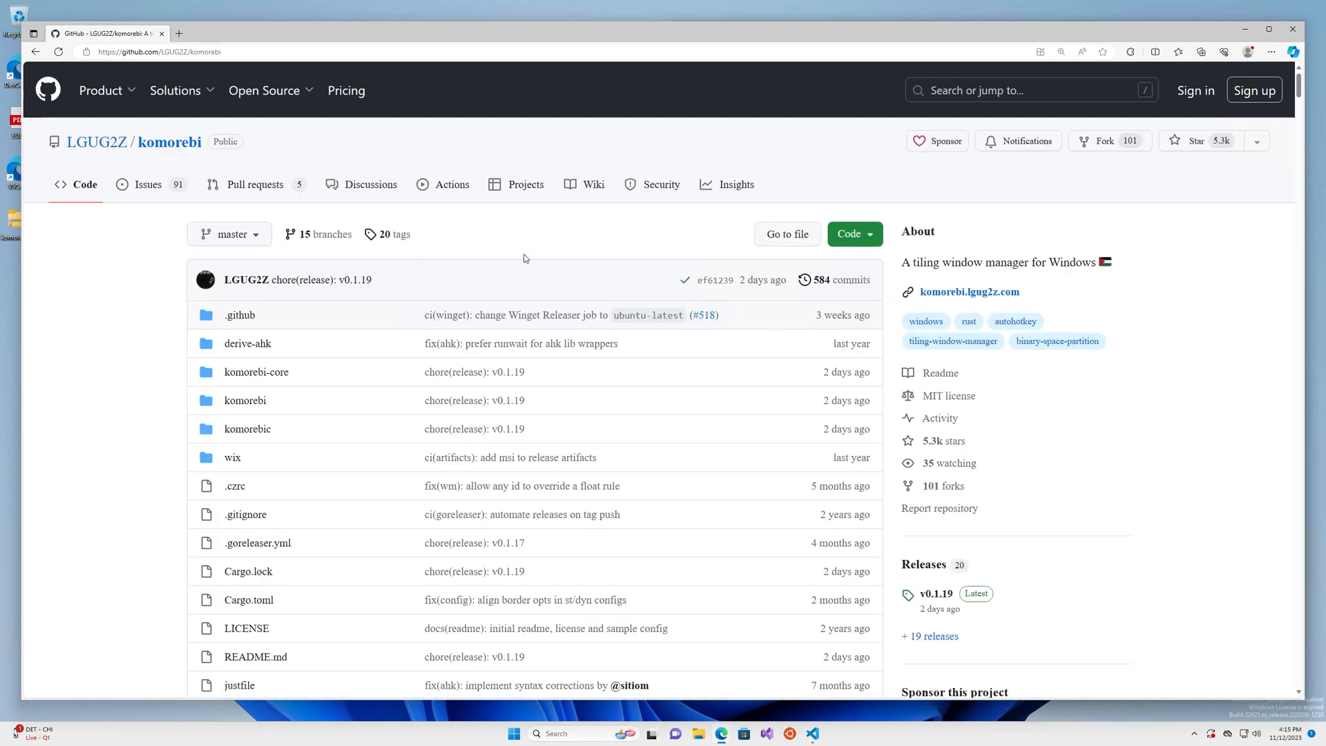
pyautogui.moveTo(980, 219)
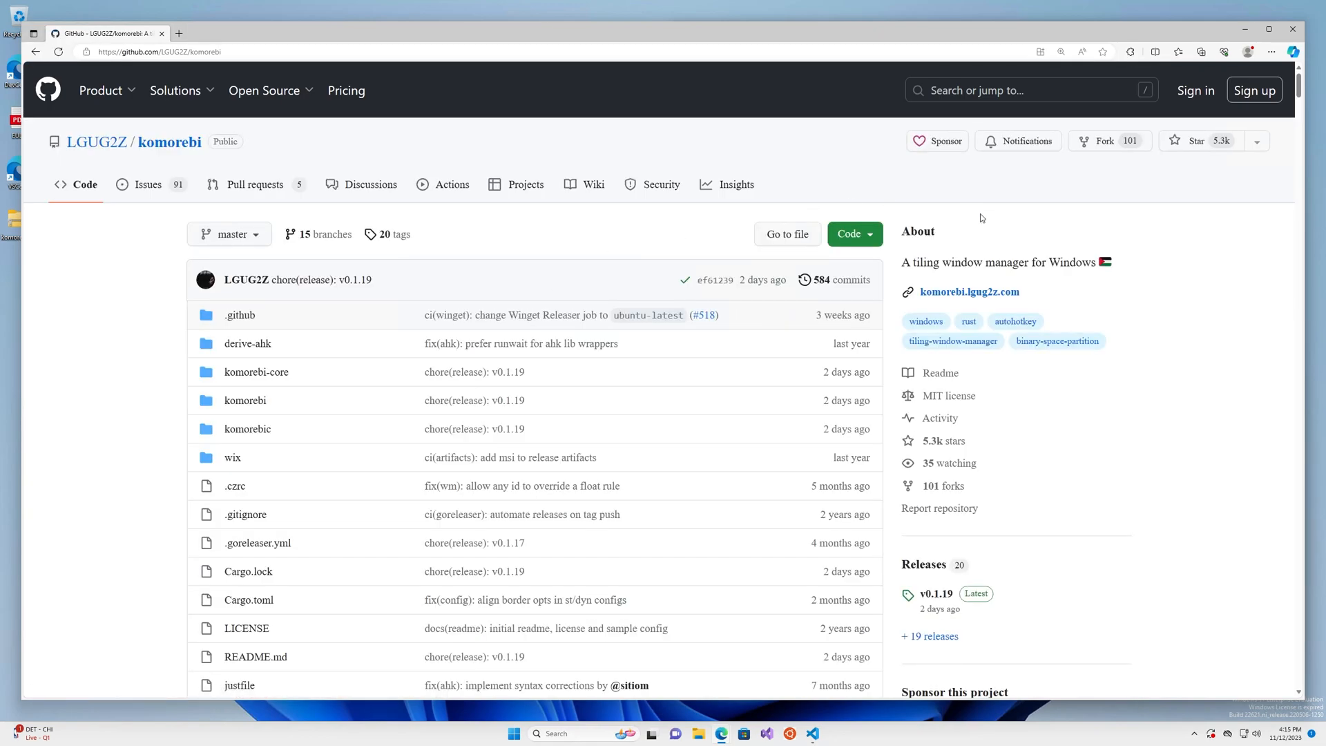
pyautogui.scroll(-3)
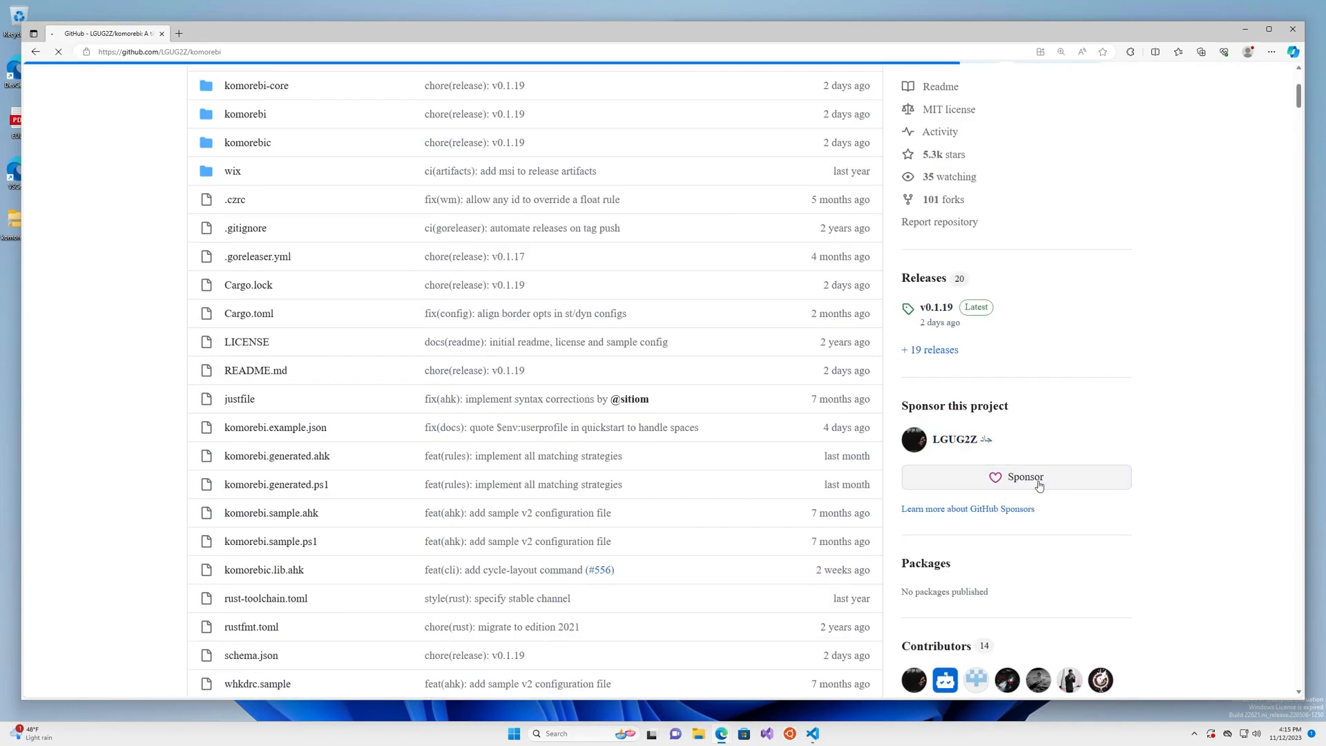
pyautogui.click(1015, 476)
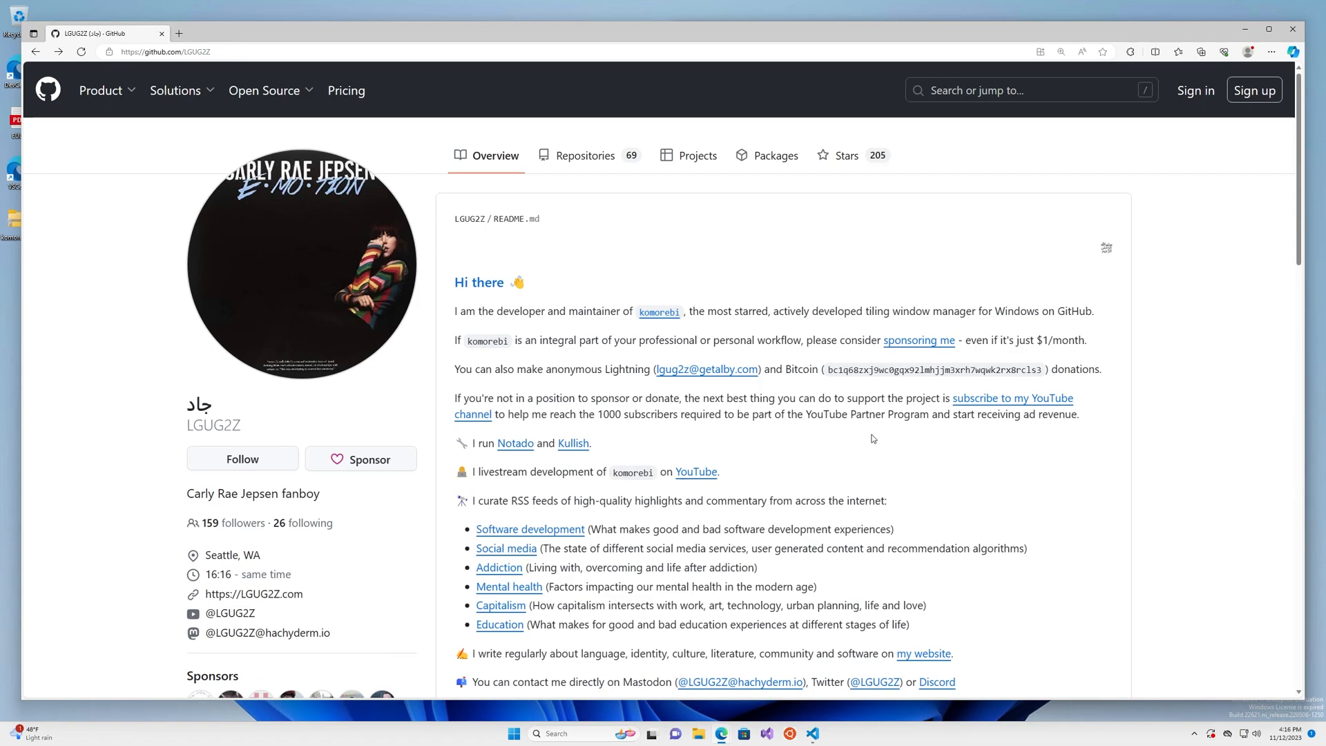
pyautogui.moveTo(988, 411)
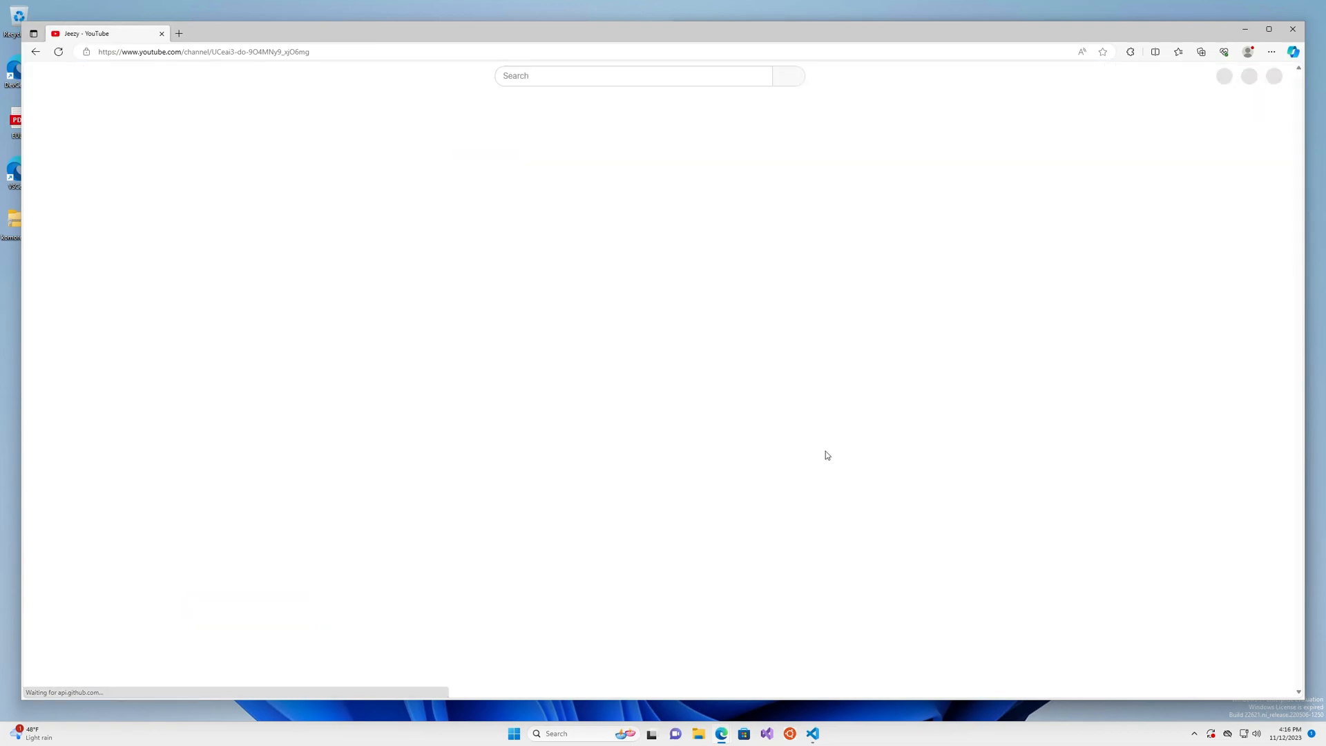
# Browse the Jeezy YouTube channel's videos and playlists without subscribing.
pyautogui.click(507, 191)
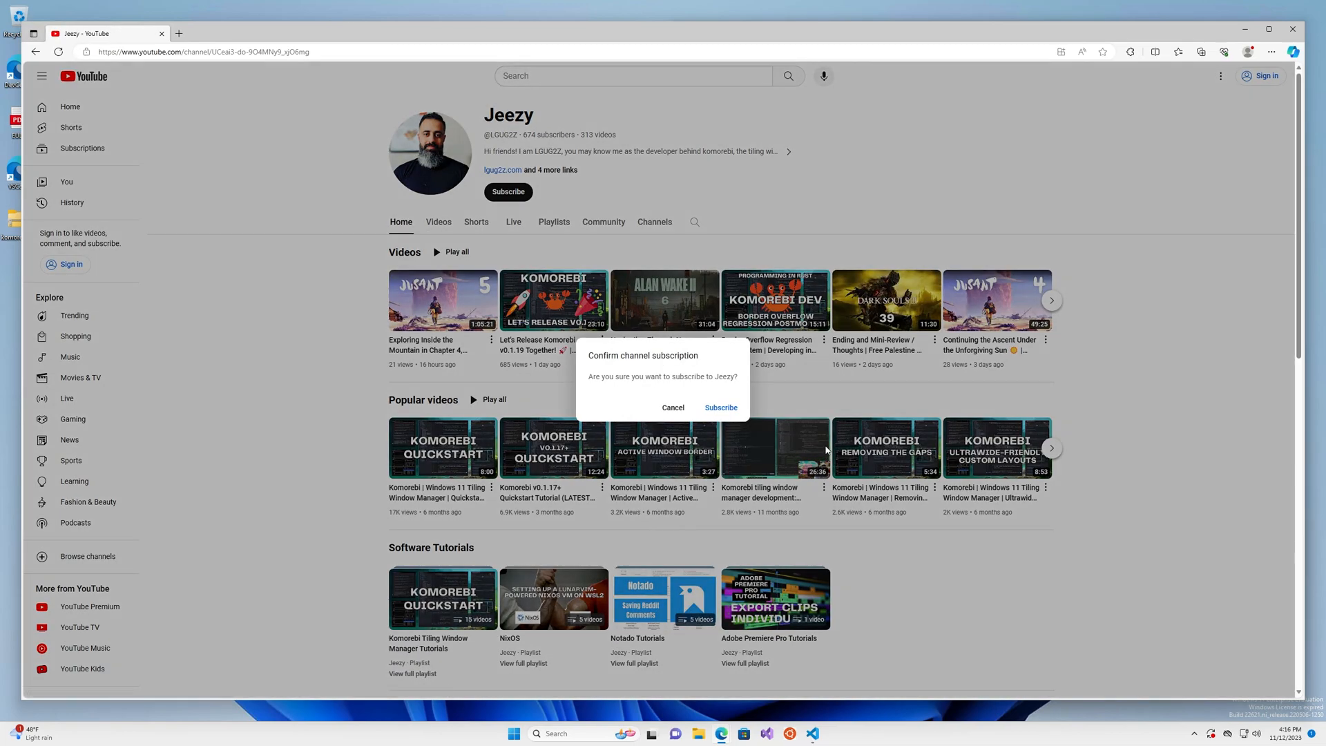
pyautogui.moveTo(815, 447)
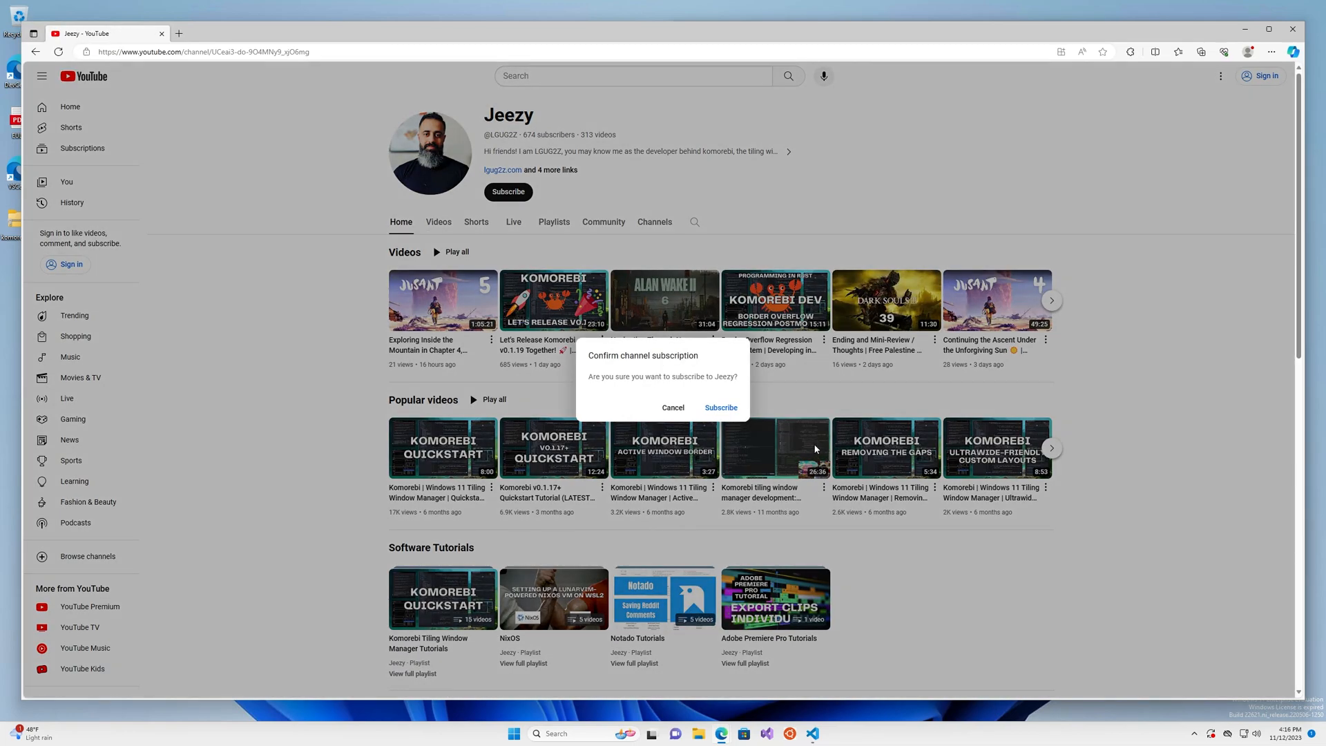
pyautogui.click(673, 409)
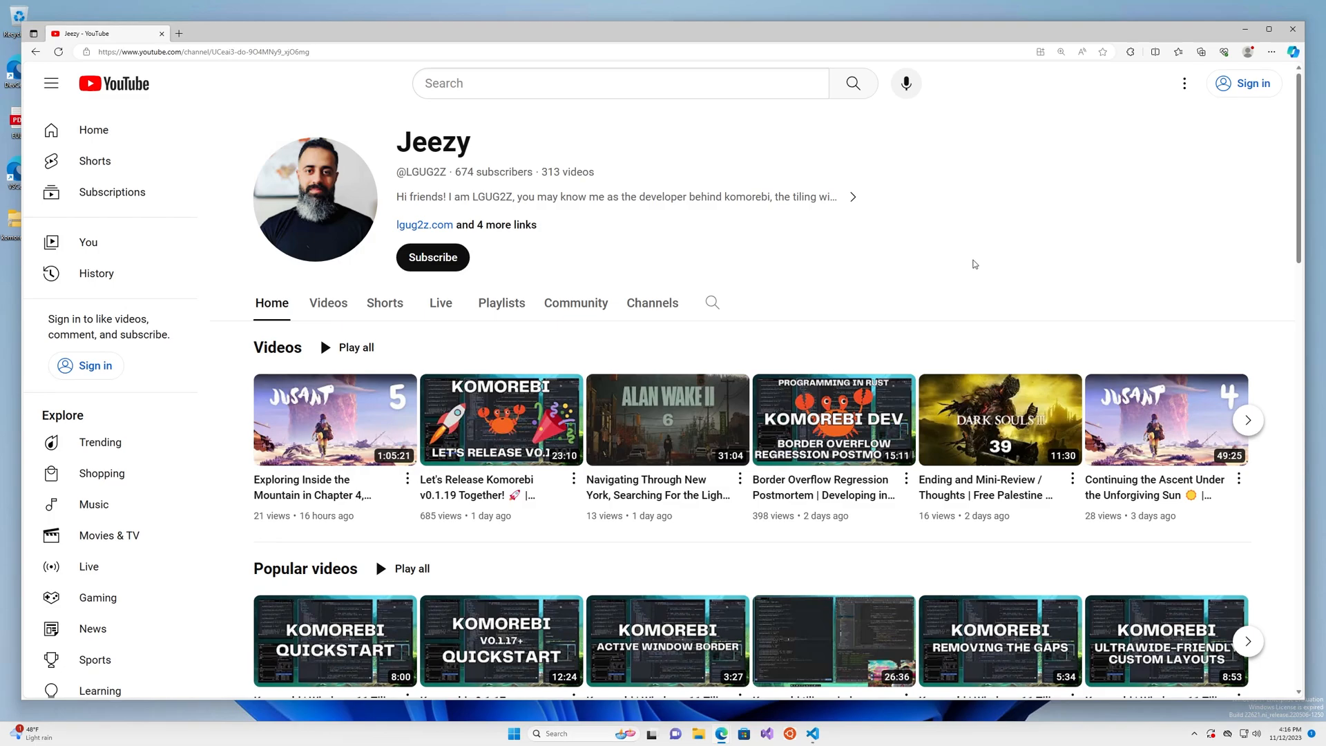
pyautogui.scroll(-3)
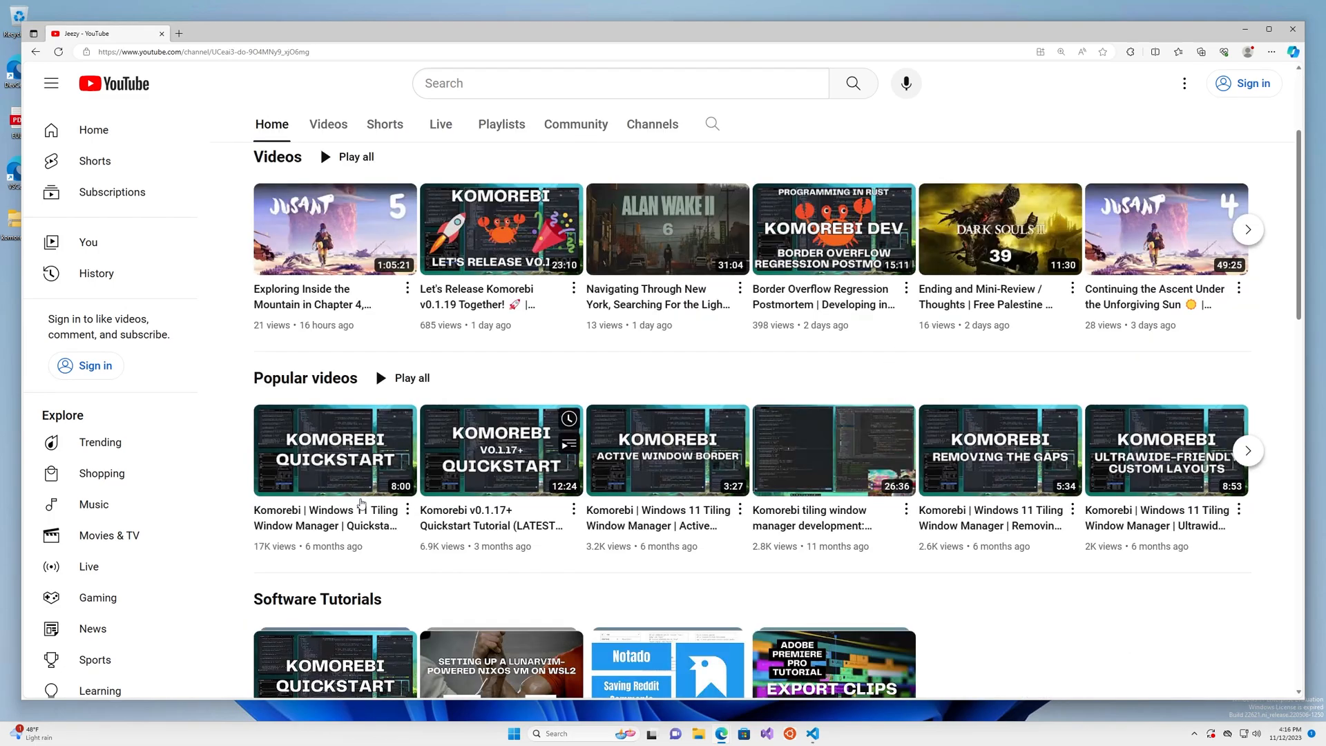
pyautogui.scroll(-3)
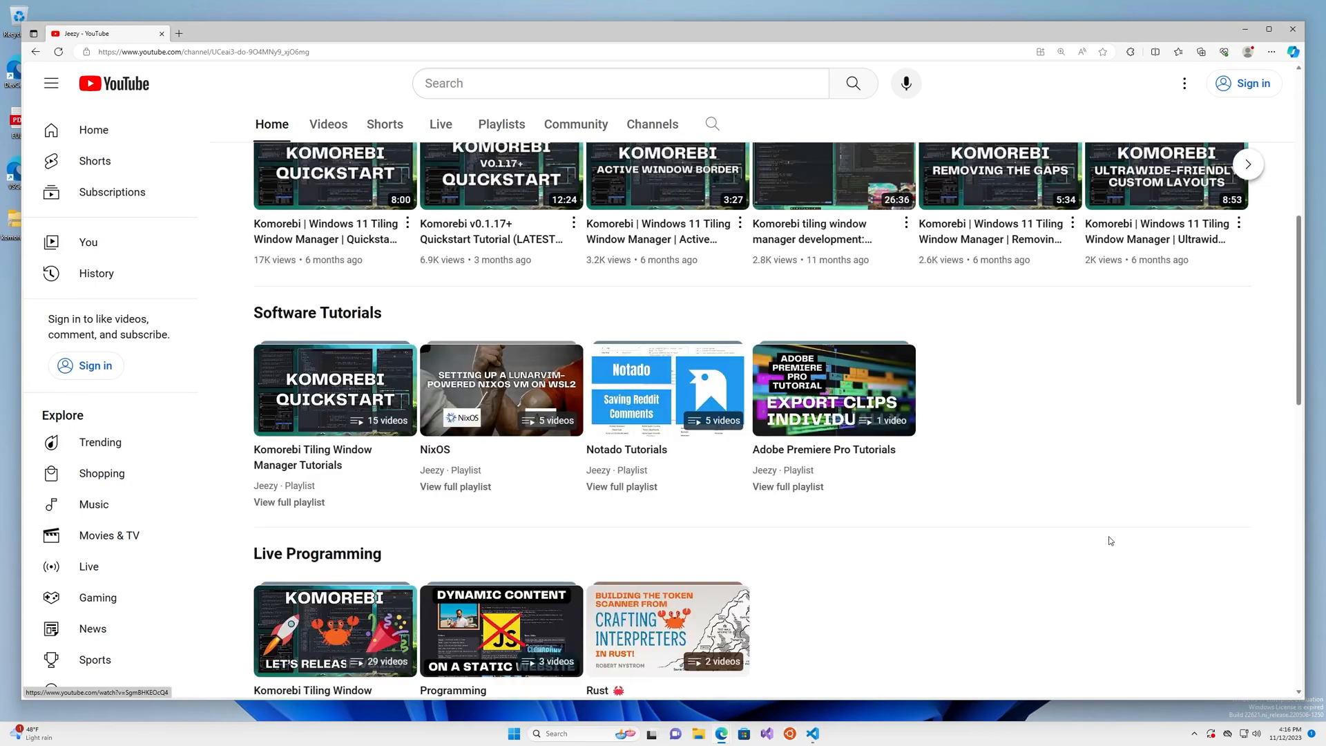
pyautogui.scroll(-3)
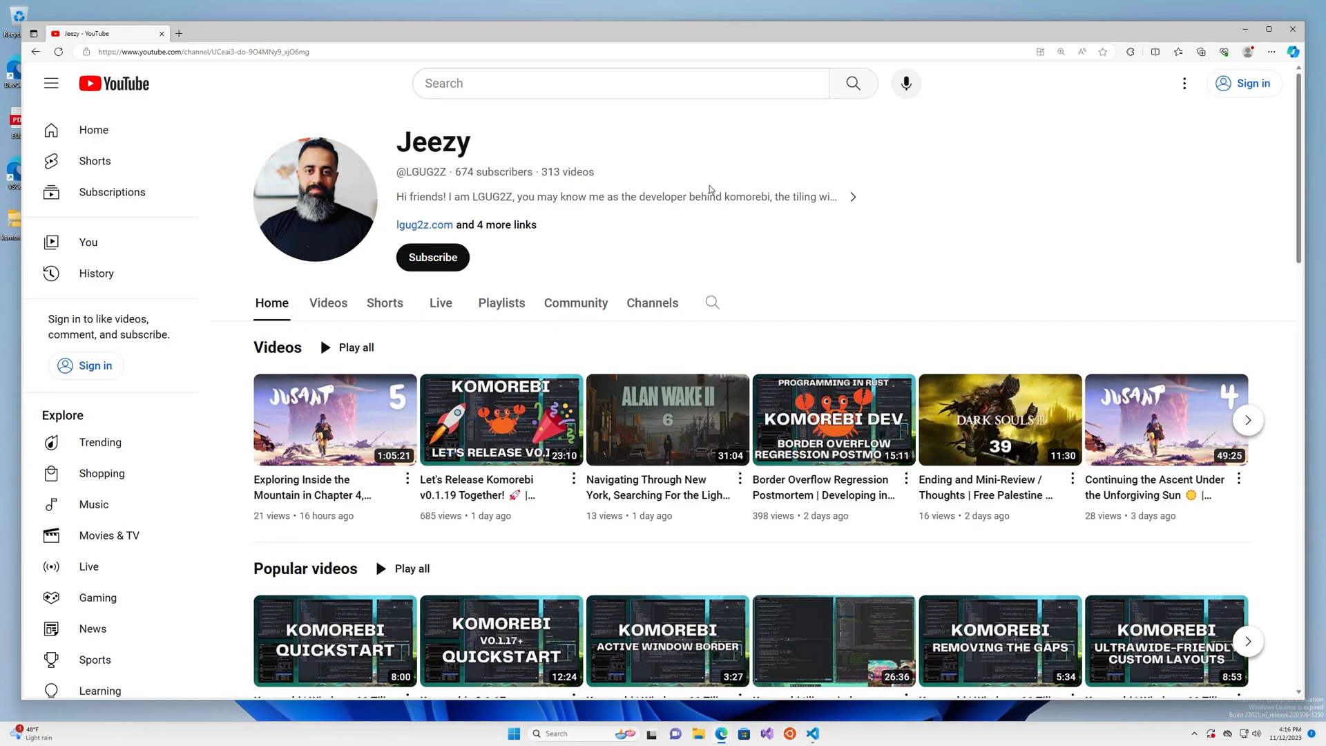
pyautogui.moveTo(899, 232)
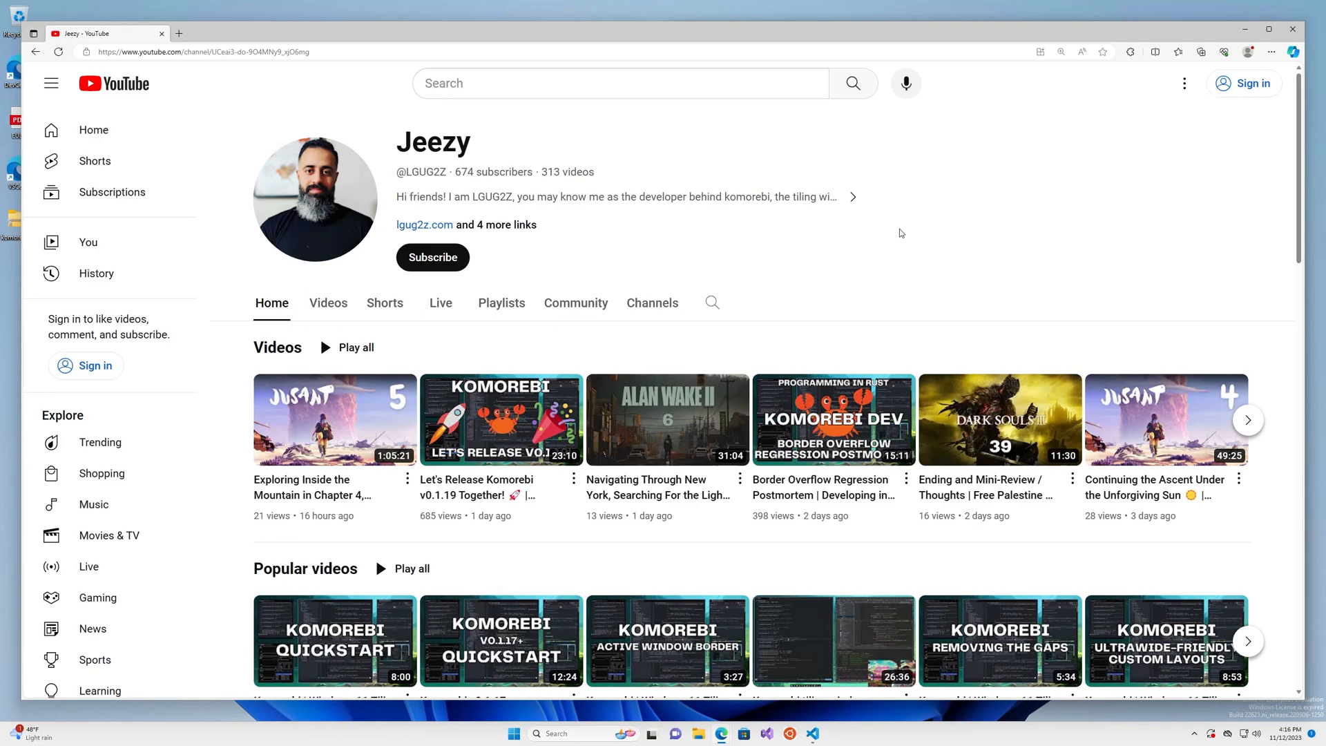
pyautogui.moveTo(922, 233)
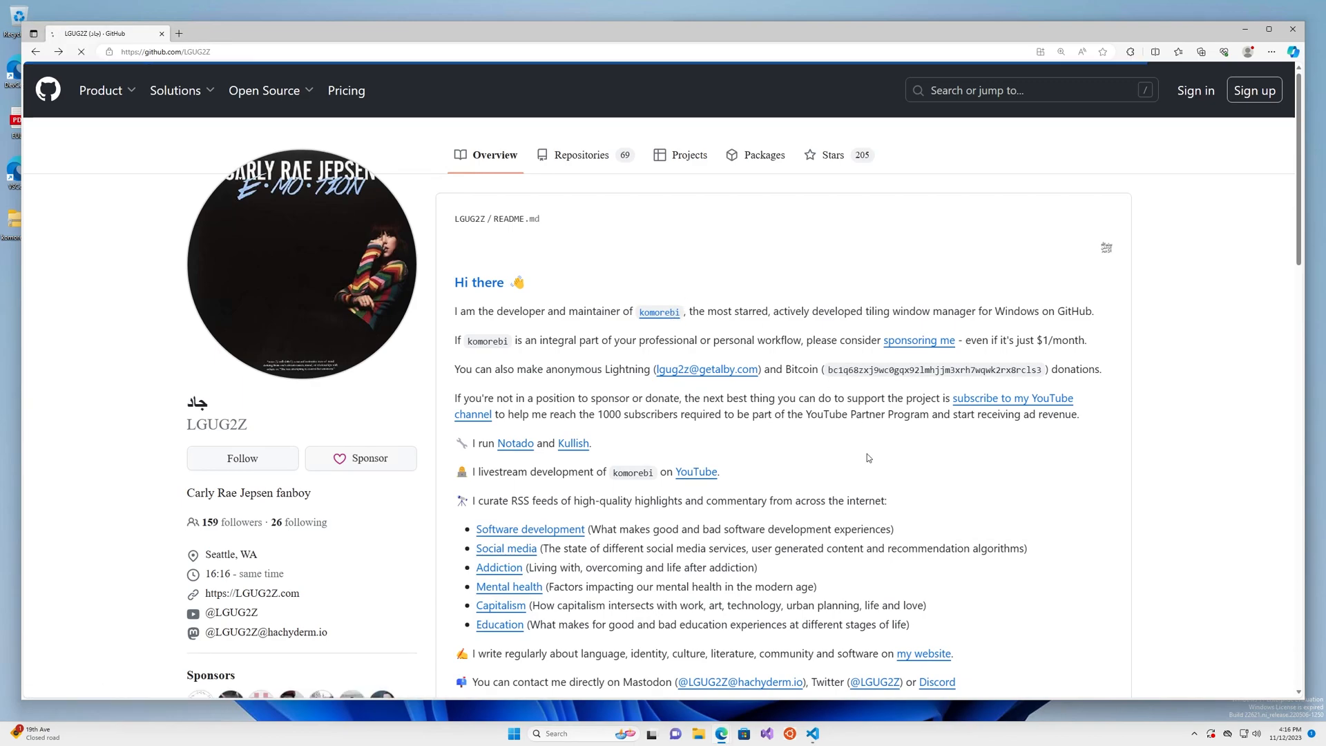
# Open the komorebi repository from the profile README to view its overview.
pyautogui.click(659, 310)
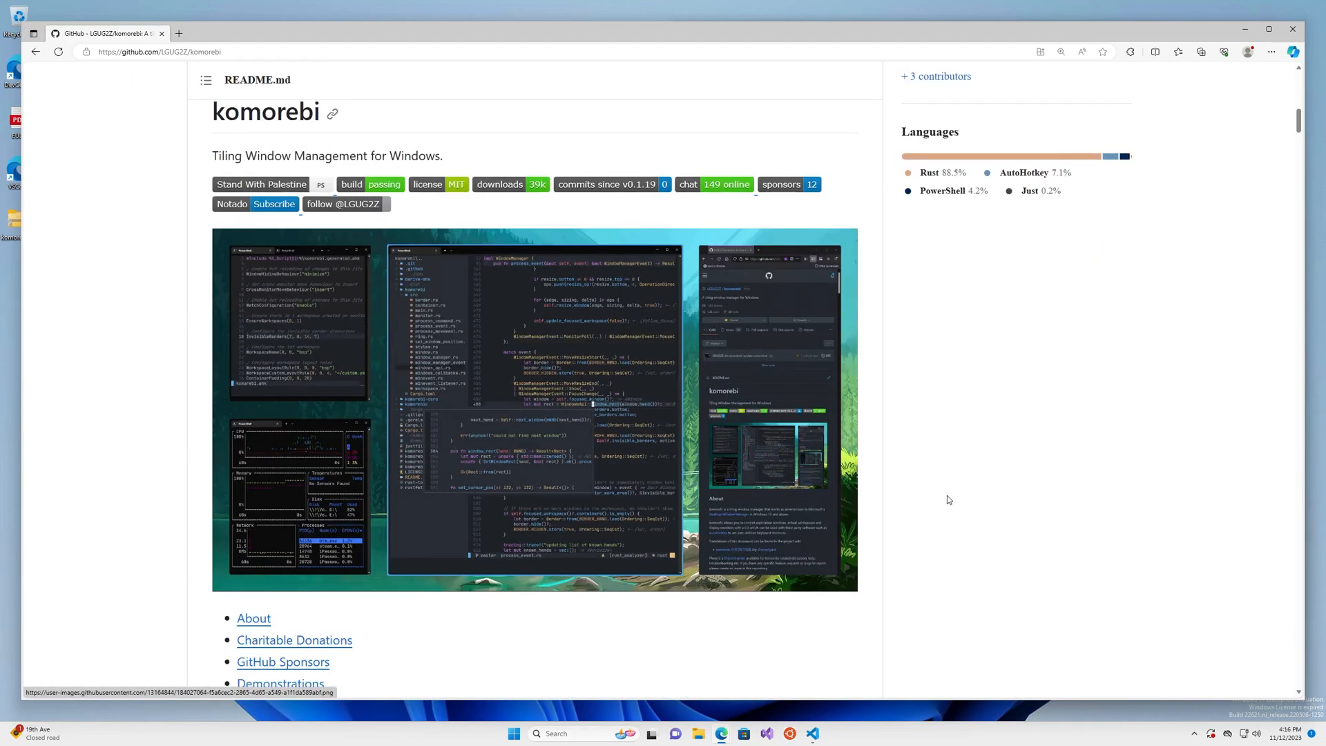
pyautogui.moveTo(1034, 494)
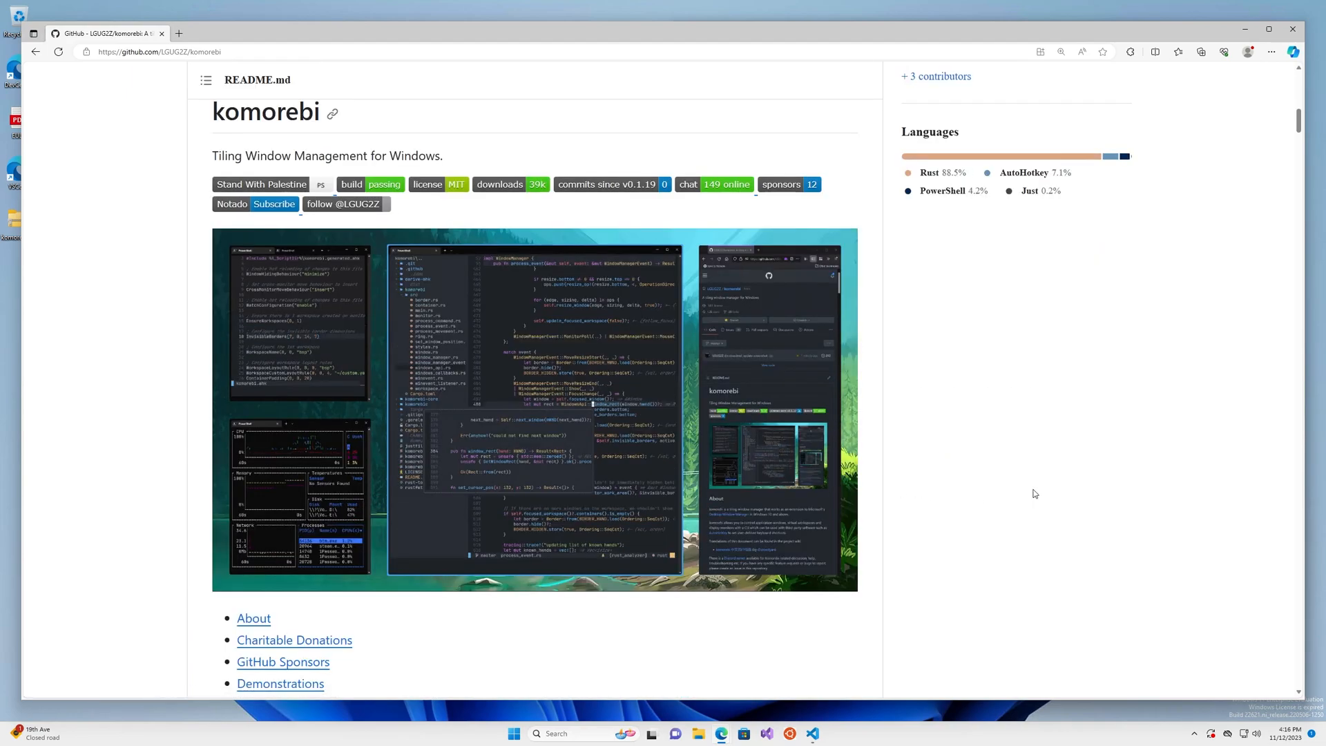
pyautogui.moveTo(1045, 496)
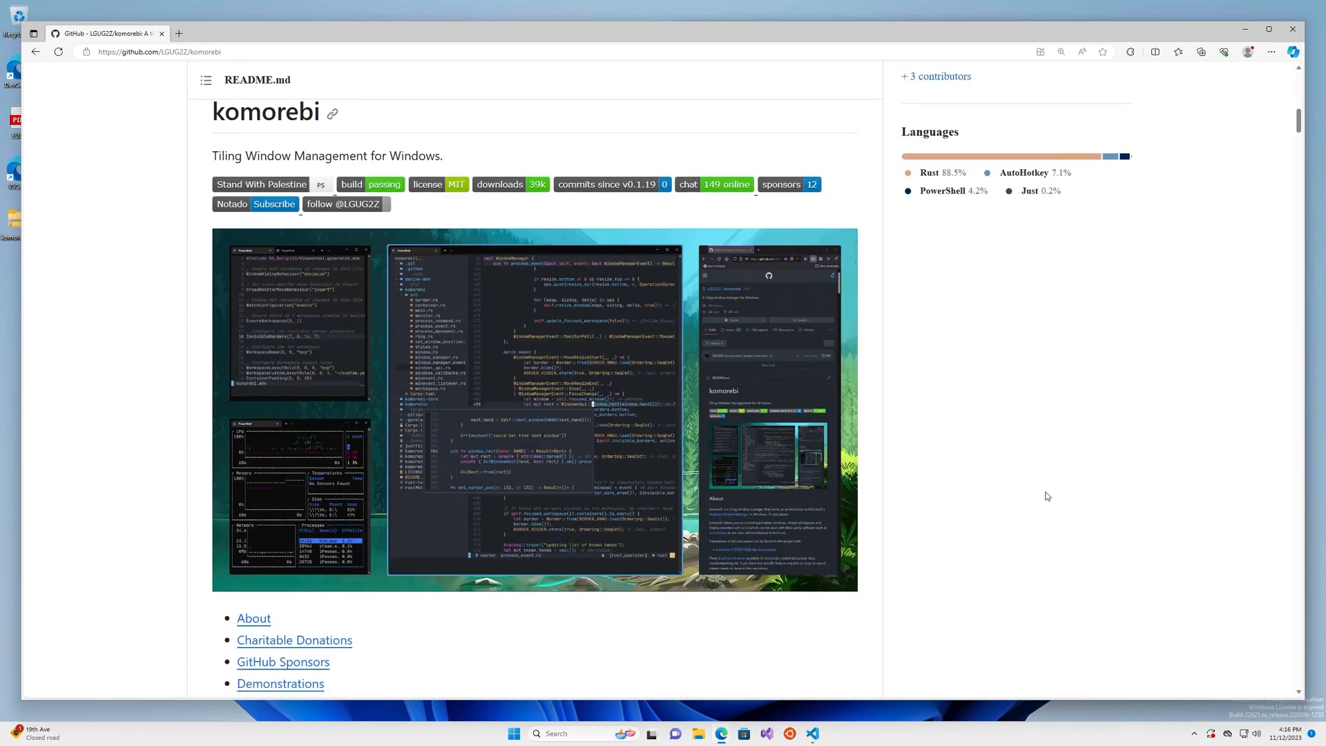